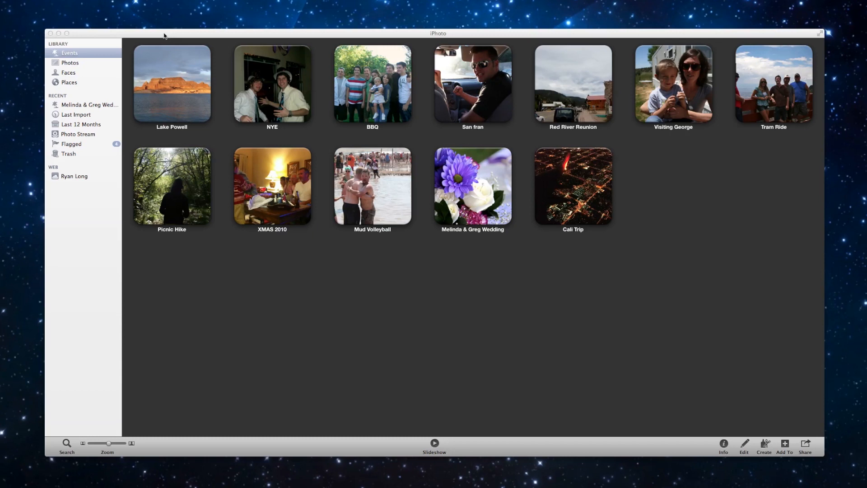
{"action": "mouse_move", "coordinate": [196, 103]}
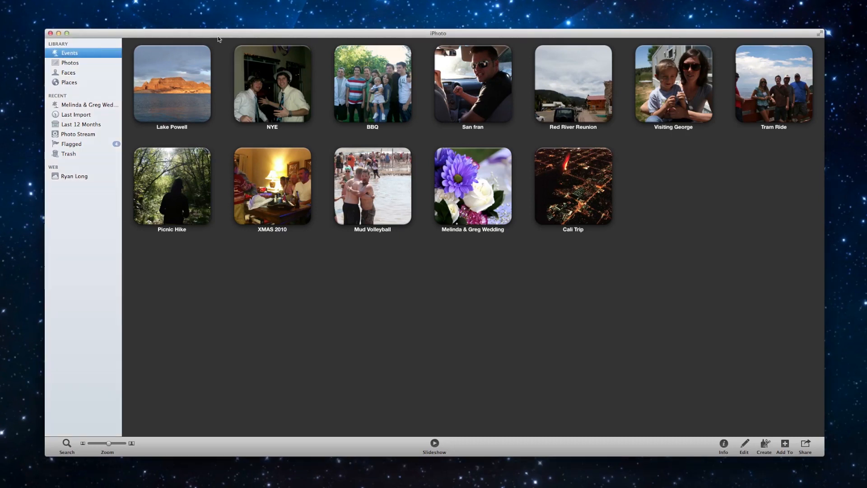
{"action": "mouse_move", "coordinate": [172, 83]}
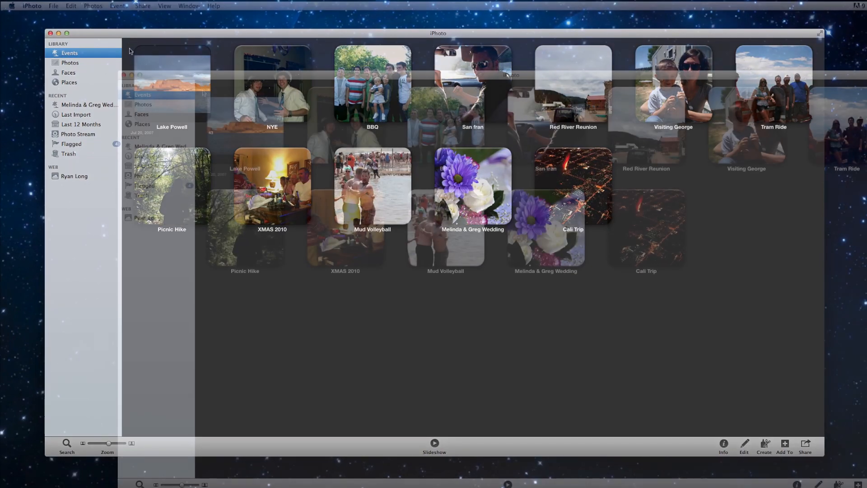
Step: Open the wedding event and enlarge its photo thumbnails
{"action": "left_click", "coordinate": [54, 7]}
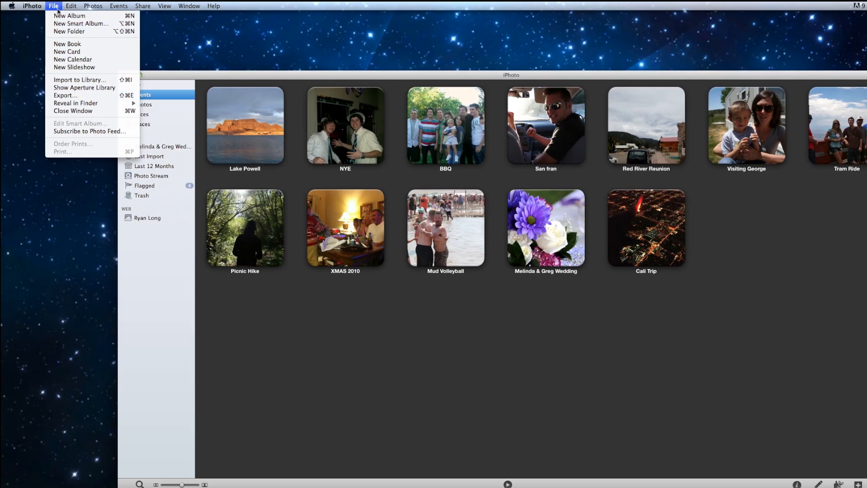
{"action": "mouse_move", "coordinate": [70, 16]}
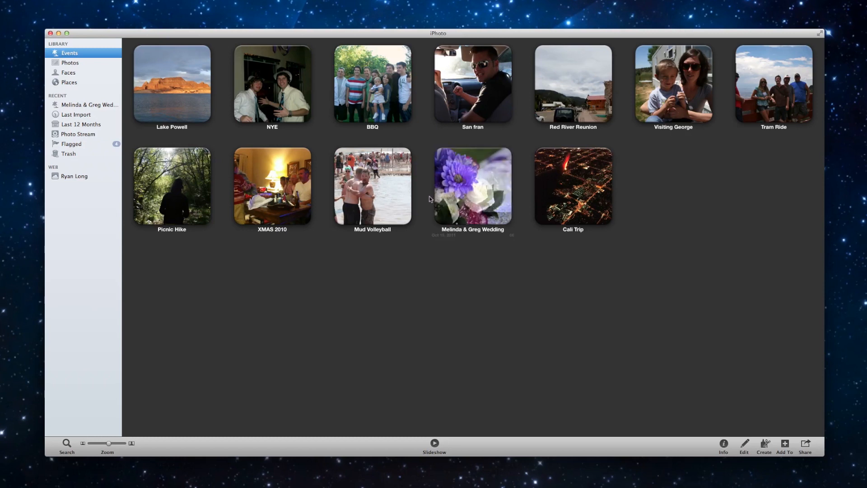
{"action": "mouse_move", "coordinate": [472, 185]}
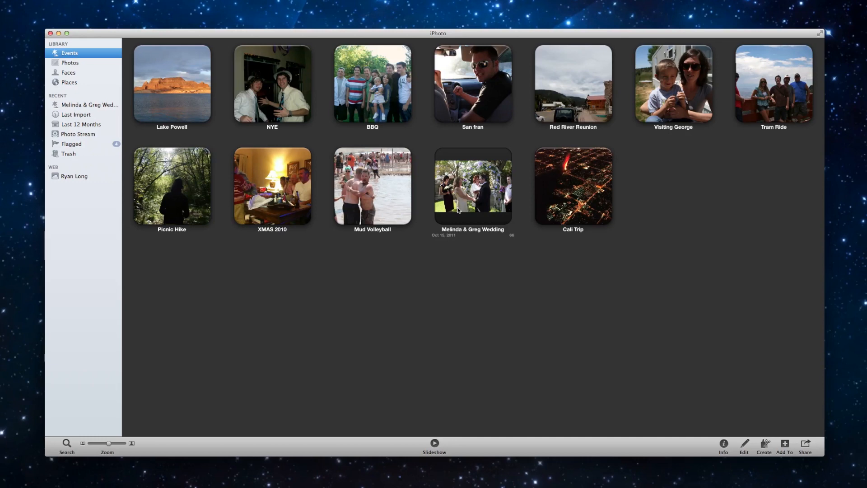
{"action": "double_click", "coordinate": [473, 186]}
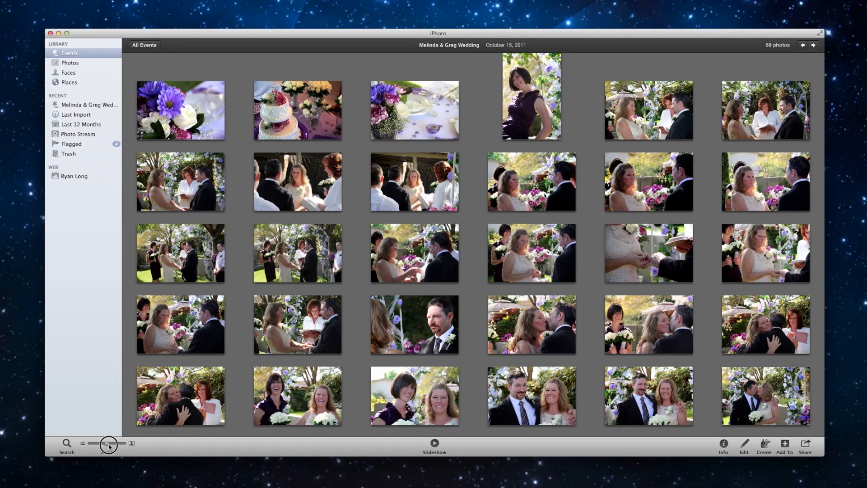
{"action": "left_click_drag", "start_coordinate": [108, 442], "coordinate": [117, 442]}
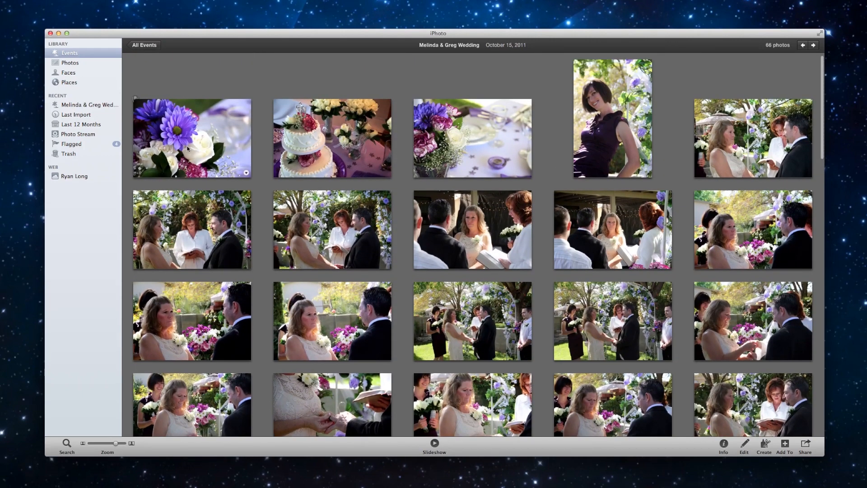
Step: Select six wedding photos including the purple flowers, woman in purple and vows close-up
{"action": "left_click", "coordinate": [191, 138]}
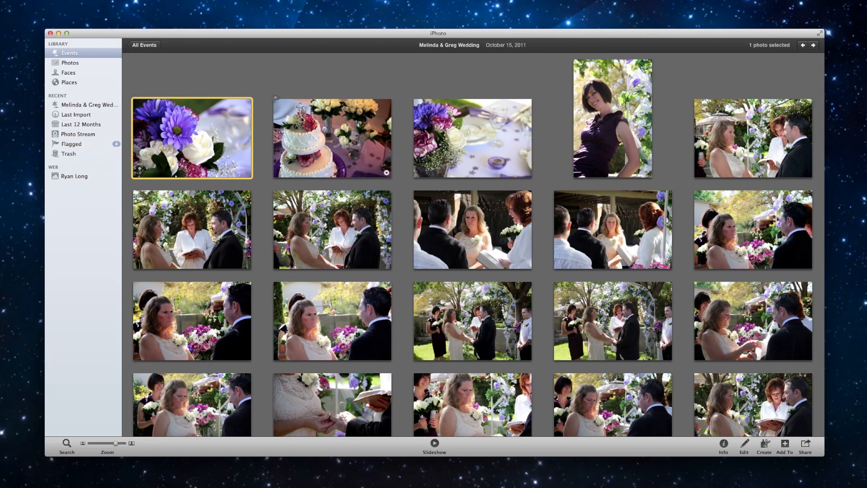
{"action": "left_click", "coordinate": [471, 138]}
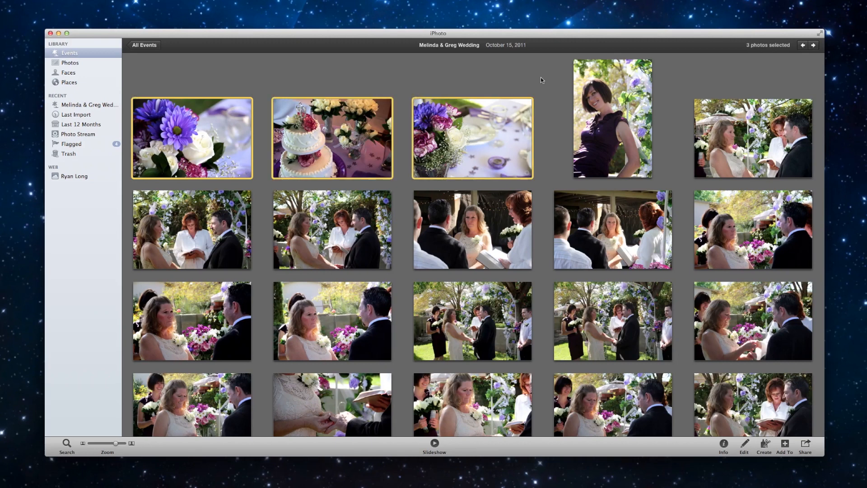
{"action": "left_click", "coordinate": [613, 118]}
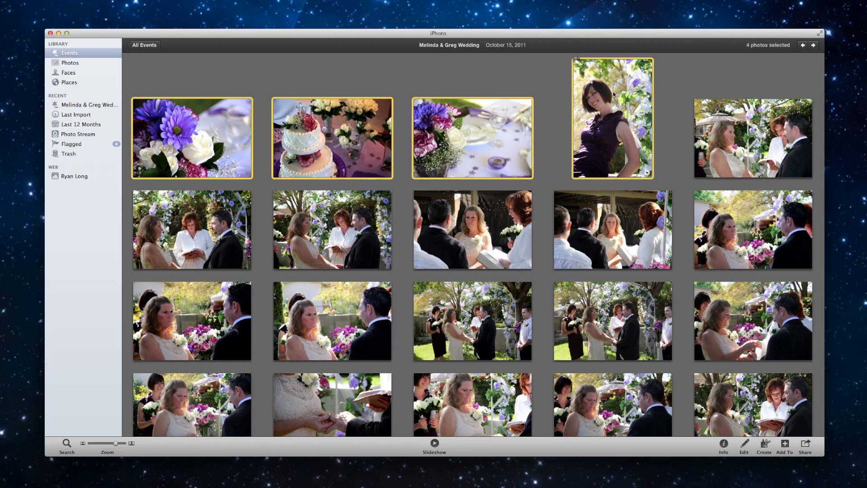
{"action": "left_click", "coordinate": [472, 229]}
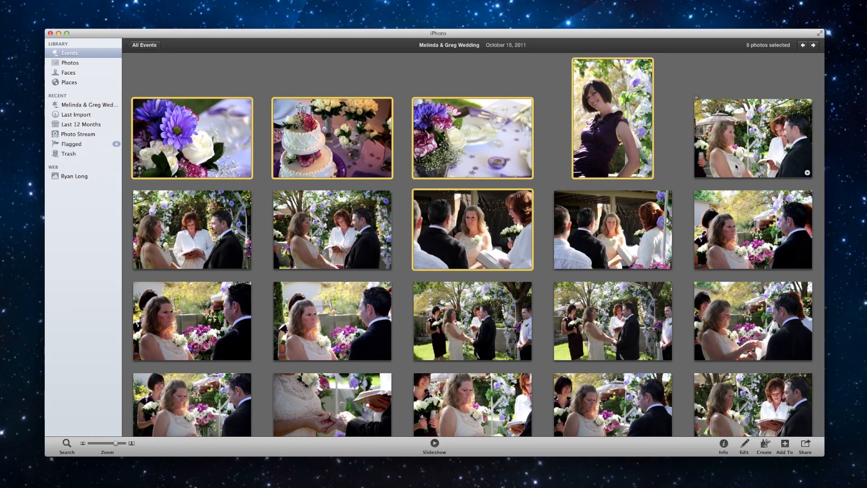
{"action": "left_click", "coordinate": [752, 138]}
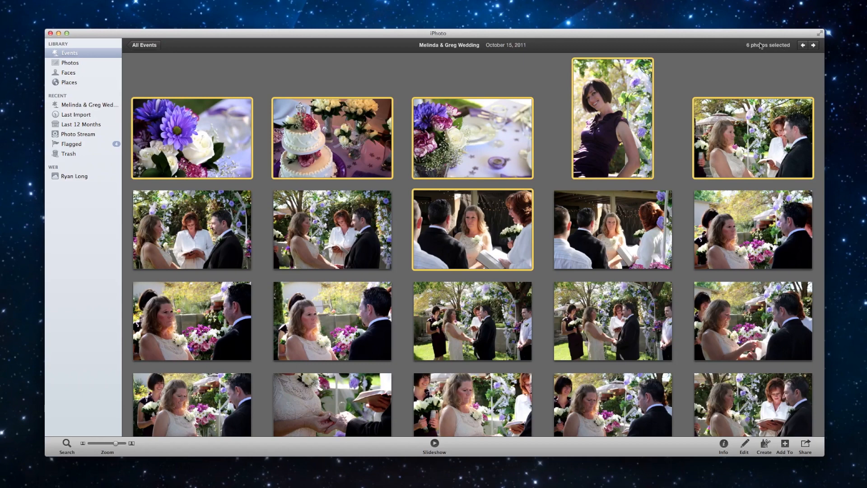
{"action": "mouse_move", "coordinate": [168, 72]}
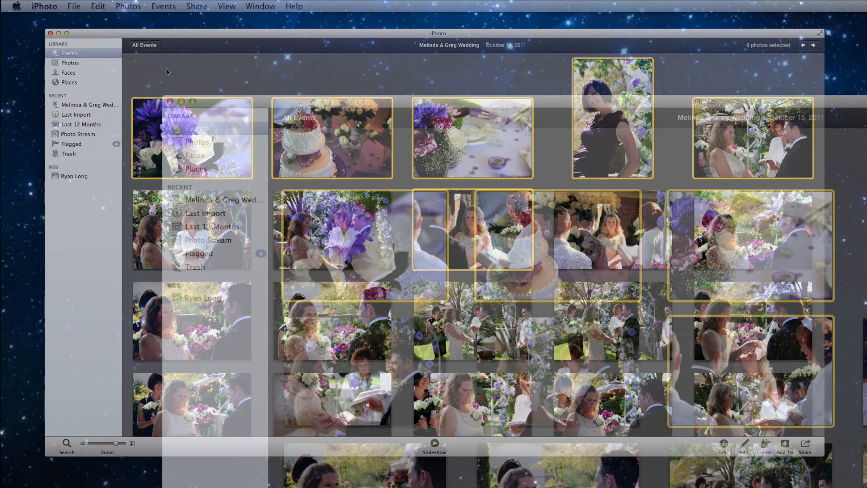
Step: Create a new album from the six selected photos and rename it 'Best of Wedding'
{"action": "left_click", "coordinate": [73, 6]}
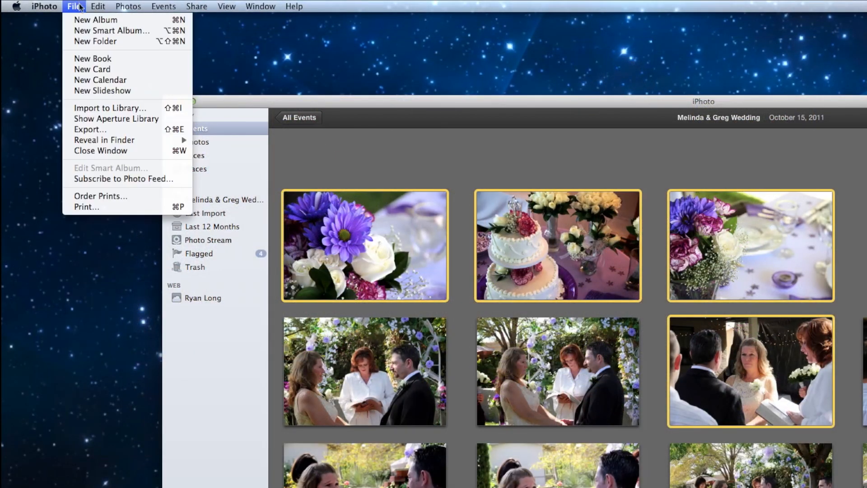
{"action": "left_click", "coordinate": [94, 19]}
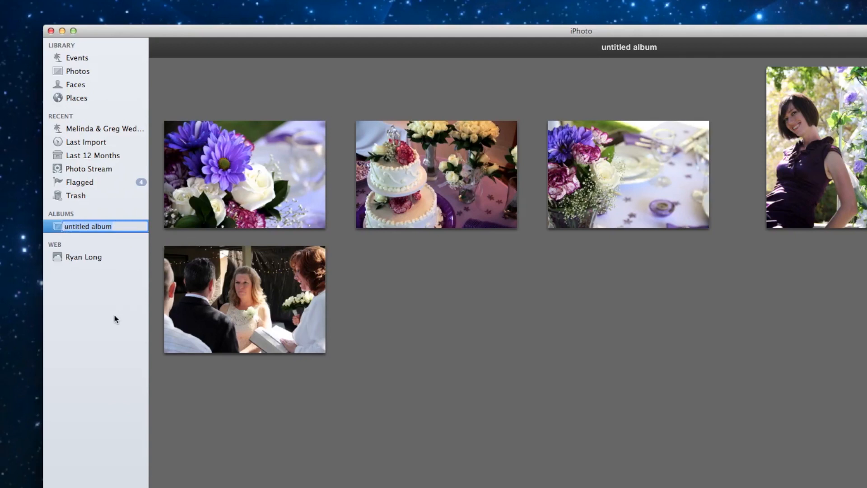
{"action": "double_click", "coordinate": [87, 226]}
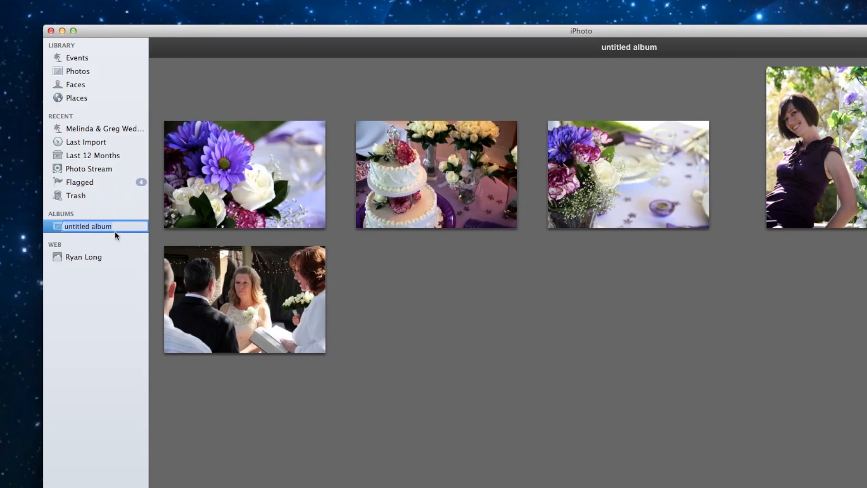
{"action": "mouse_move", "coordinate": [164, 468]}
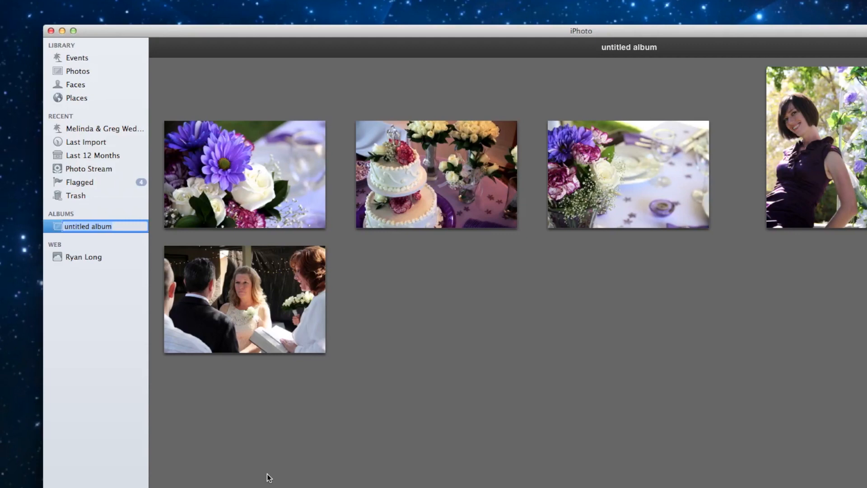
{"action": "type", "text": "Best of Wed"}
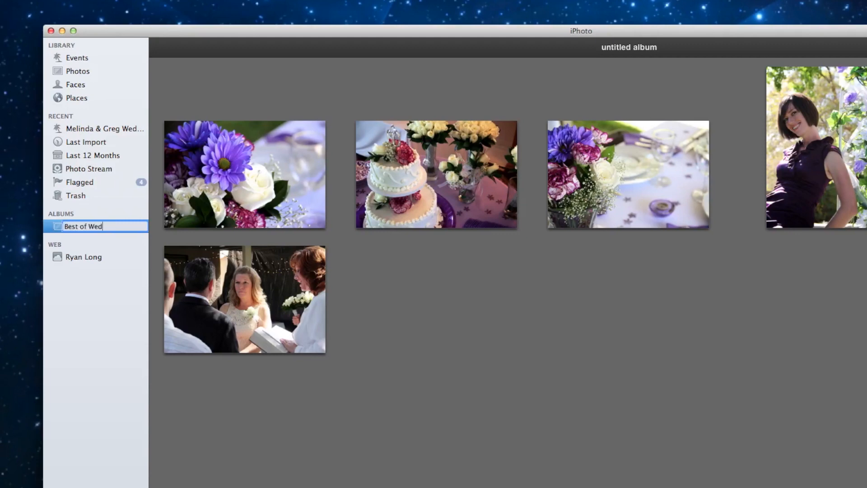
{"action": "type", "text": "ding"}
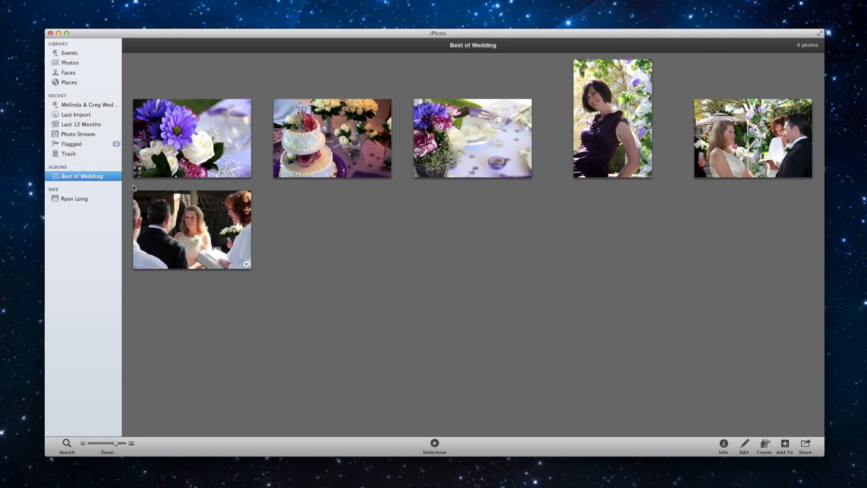
{"action": "mouse_move", "coordinate": [456, 216]}
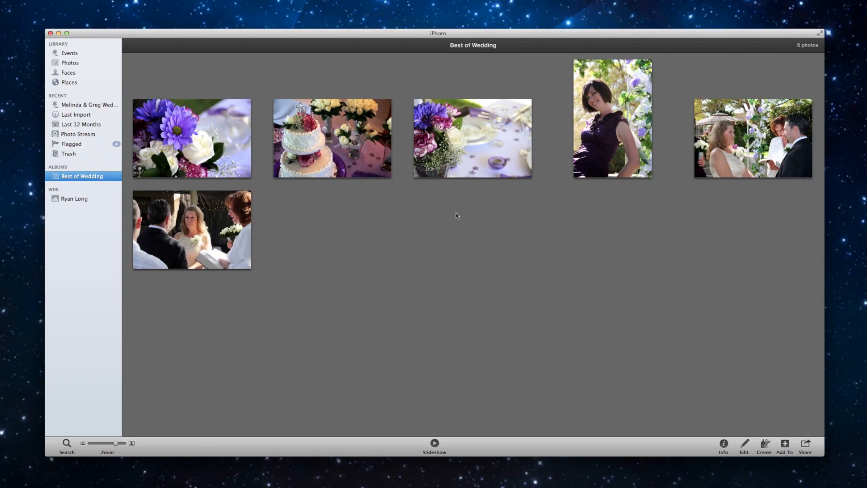
{"action": "mouse_move", "coordinate": [257, 168]}
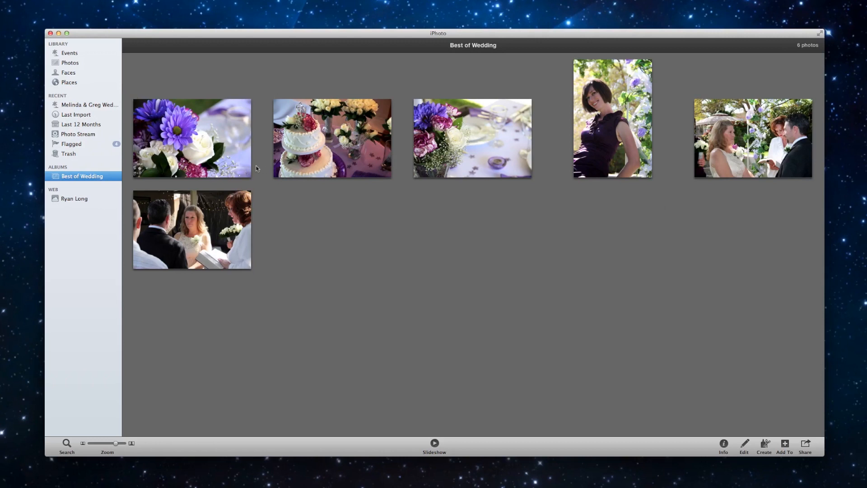
Step: Create an album from the whole wedding event, then delete that untitled album
{"action": "left_click", "coordinate": [69, 53]}
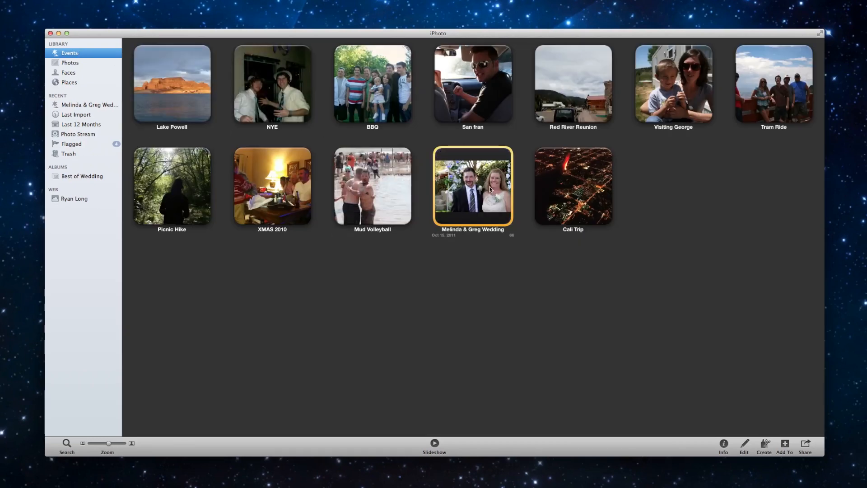
{"action": "double_click", "coordinate": [472, 185]}
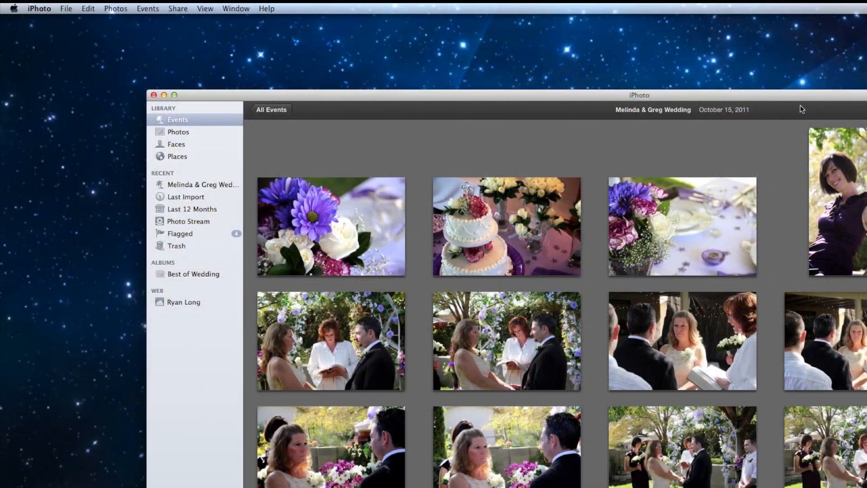
{"action": "left_click", "coordinate": [66, 8]}
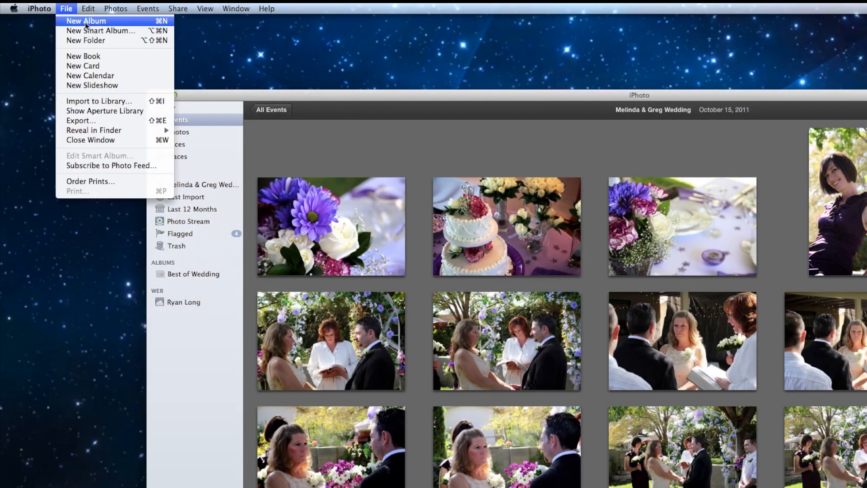
{"action": "left_click", "coordinate": [86, 20]}
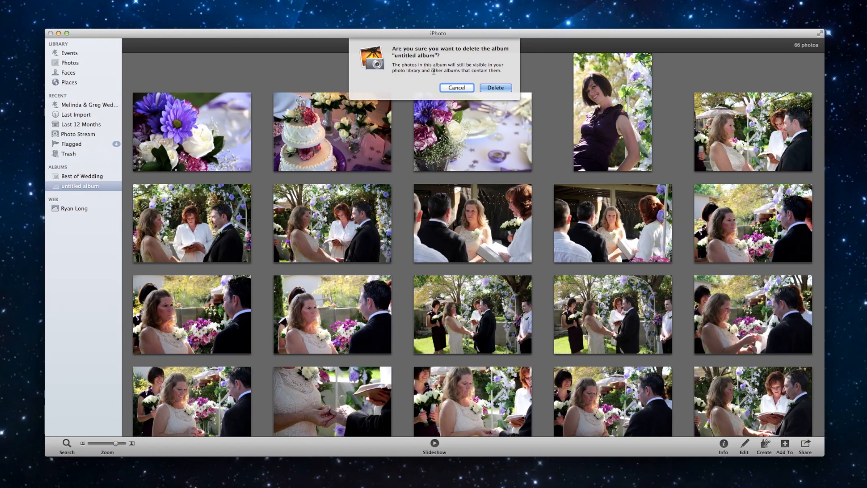
{"action": "mouse_move", "coordinate": [485, 40]}
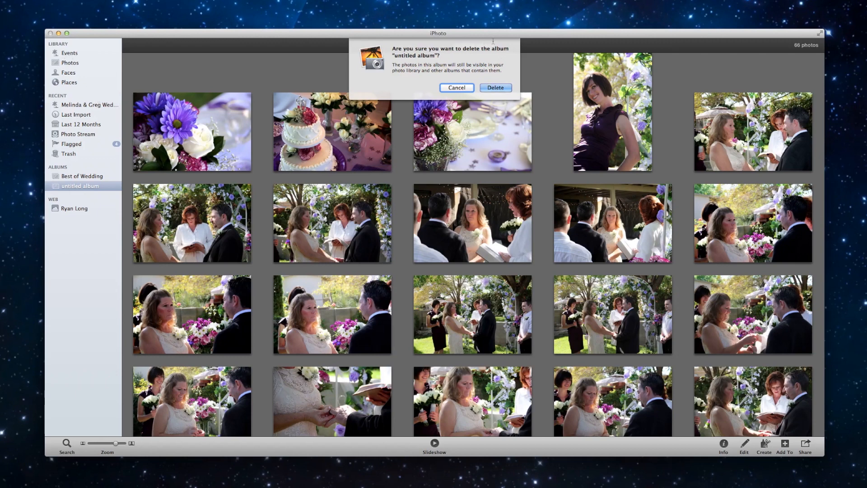
{"action": "left_click", "coordinate": [495, 88]}
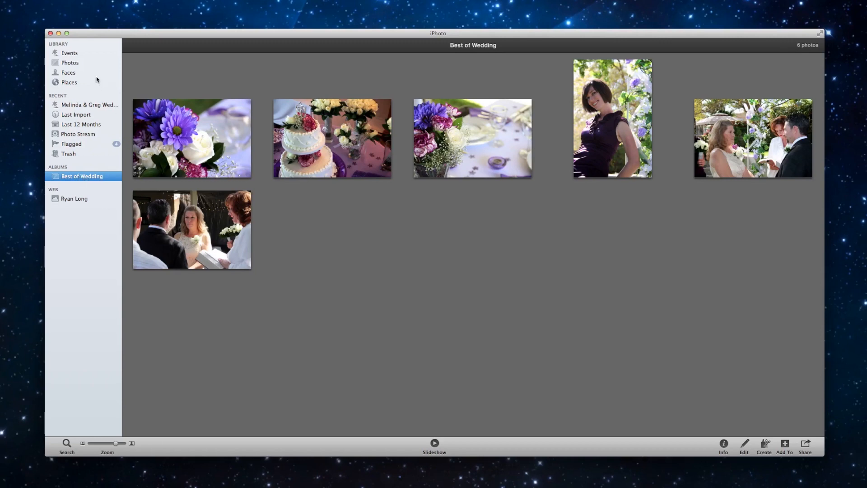
Step: Reopen the wedding event and select 18 more ceremony photos
{"action": "left_click", "coordinate": [69, 52]}
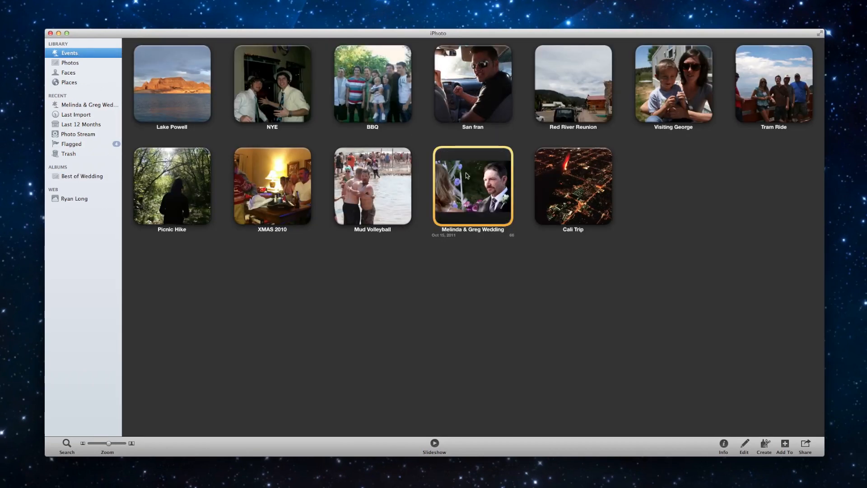
{"action": "double_click", "coordinate": [472, 185]}
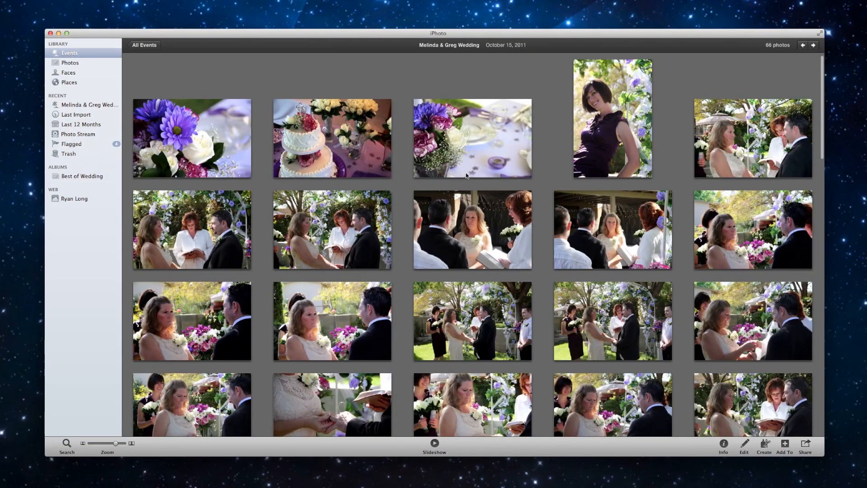
{"action": "scroll", "scroll_direction": "down", "scroll_amount": 3}
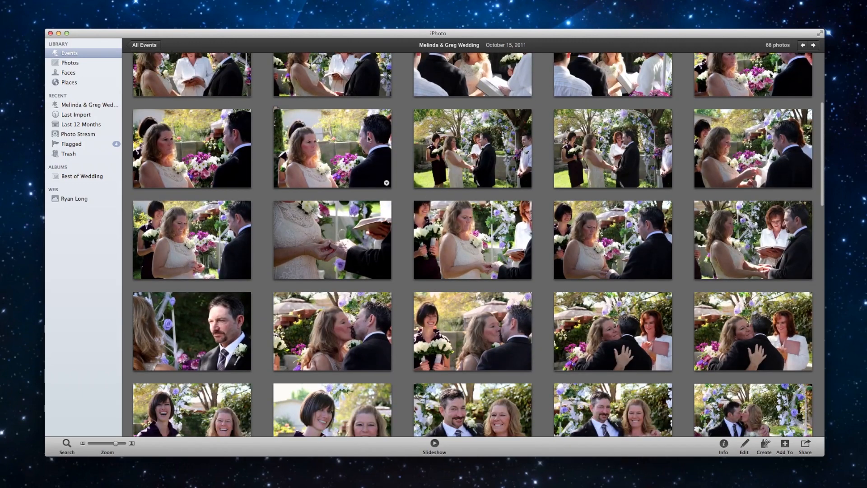
{"action": "left_click", "coordinate": [331, 149]}
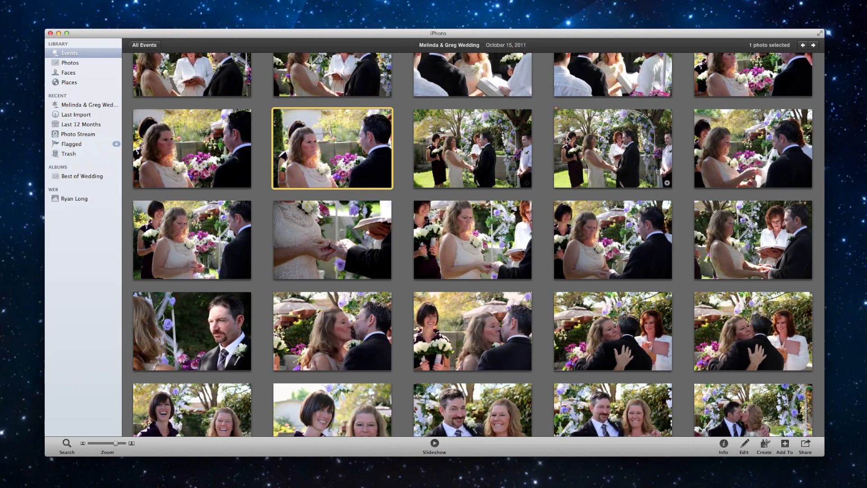
{"action": "left_click", "coordinate": [612, 148]}
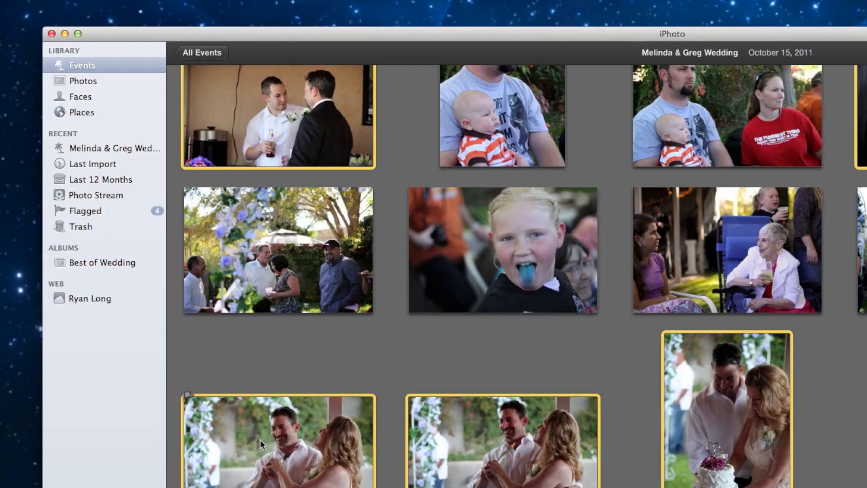
Step: Drag the 18 selected photos onto the Best of Wedding album in the sidebar
{"action": "left_click_drag", "start_coordinate": [260, 443], "coordinate": [152, 346]}
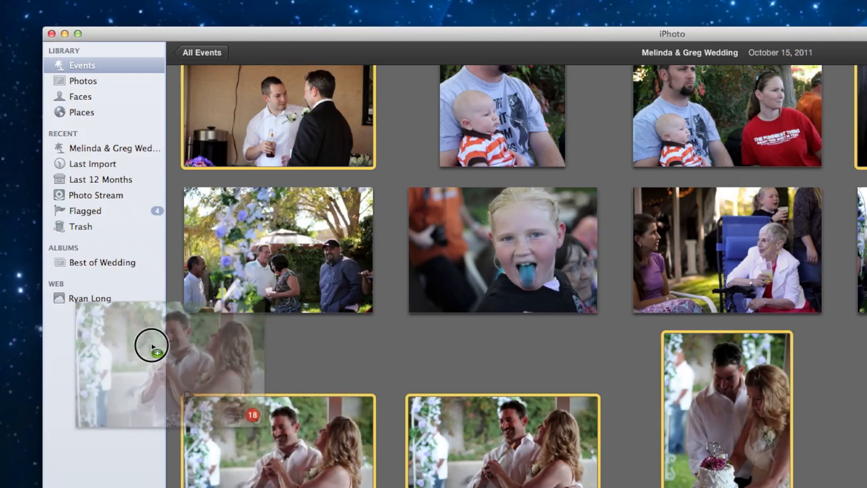
{"action": "left_click_drag", "start_coordinate": [152, 345], "coordinate": [103, 348]}
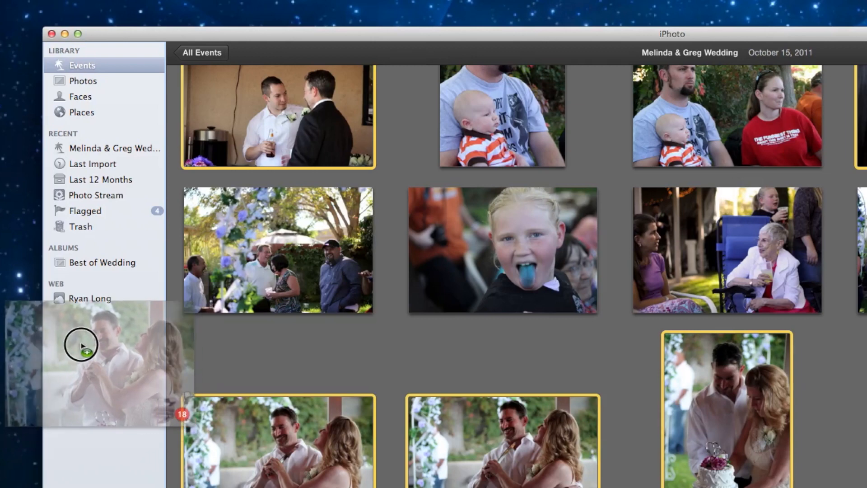
{"action": "left_click_drag", "start_coordinate": [81, 345], "coordinate": [82, 271]}
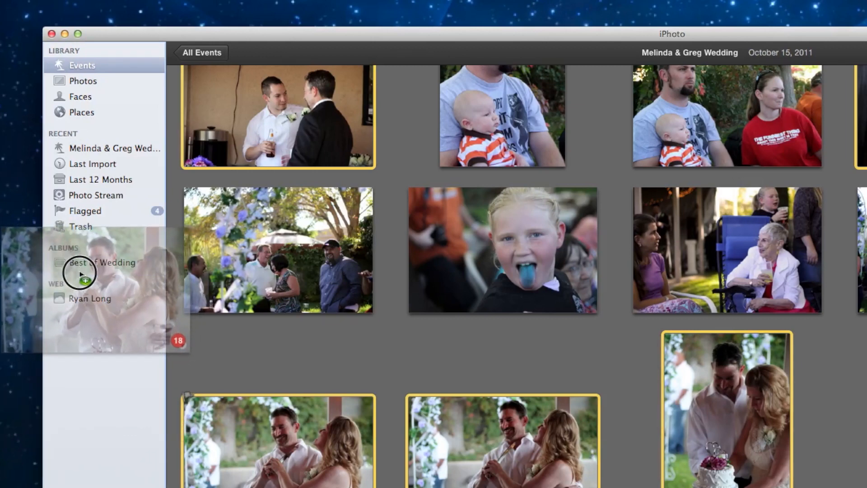
{"action": "left_click_drag", "start_coordinate": [80, 271], "coordinate": [132, 299]}
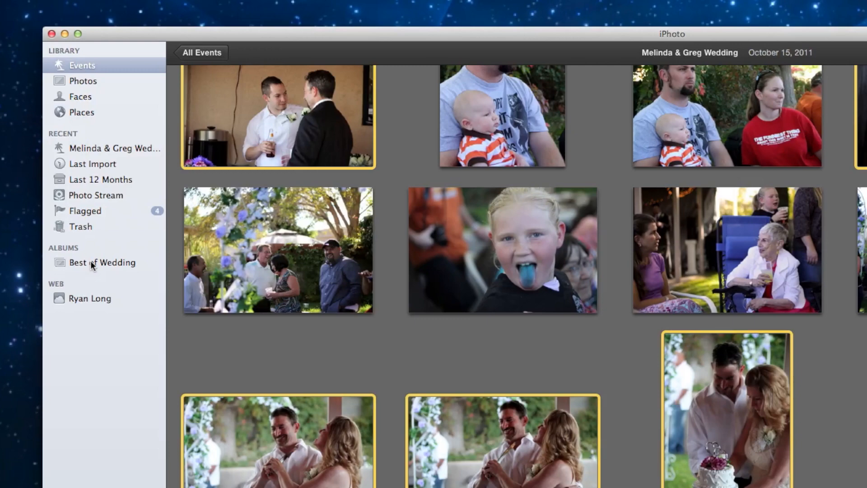
Step: Open the Best of Wedding album and view the Create project options for its 24 photos
{"action": "left_click", "coordinate": [103, 262]}
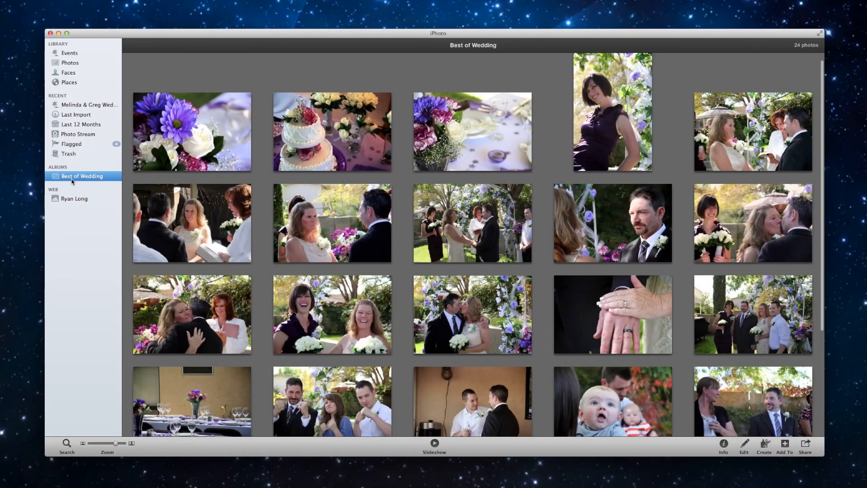
{"action": "mouse_move", "coordinate": [320, 174]}
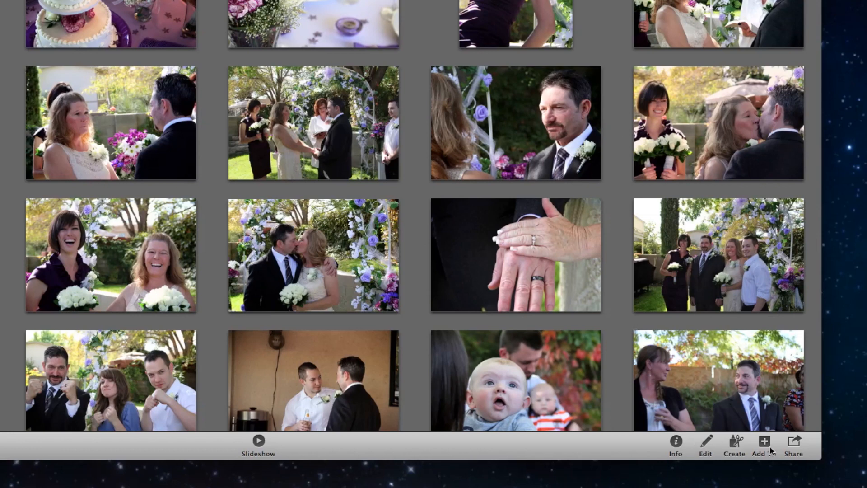
{"action": "left_click", "coordinate": [733, 442]}
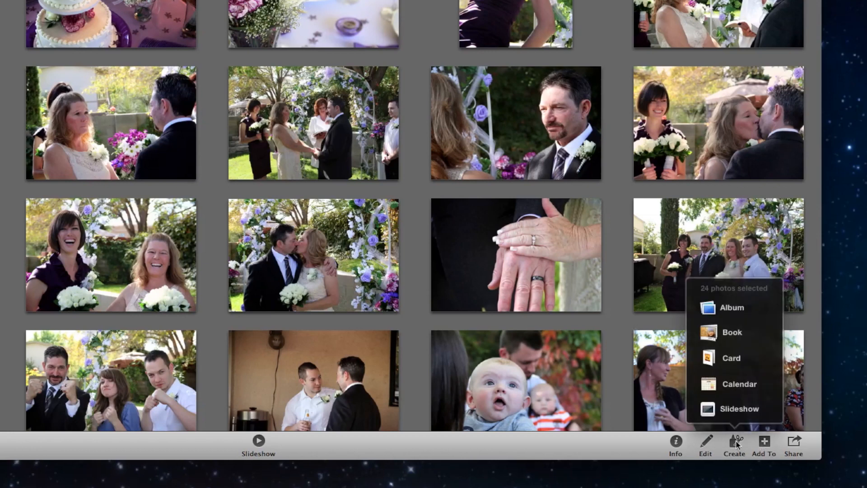
{"action": "mouse_move", "coordinate": [739, 409]}
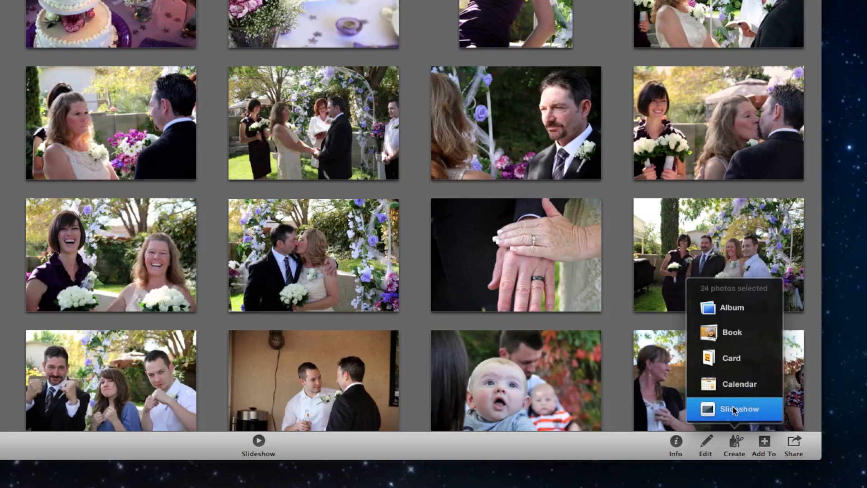
{"action": "mouse_move", "coordinate": [416, 289]}
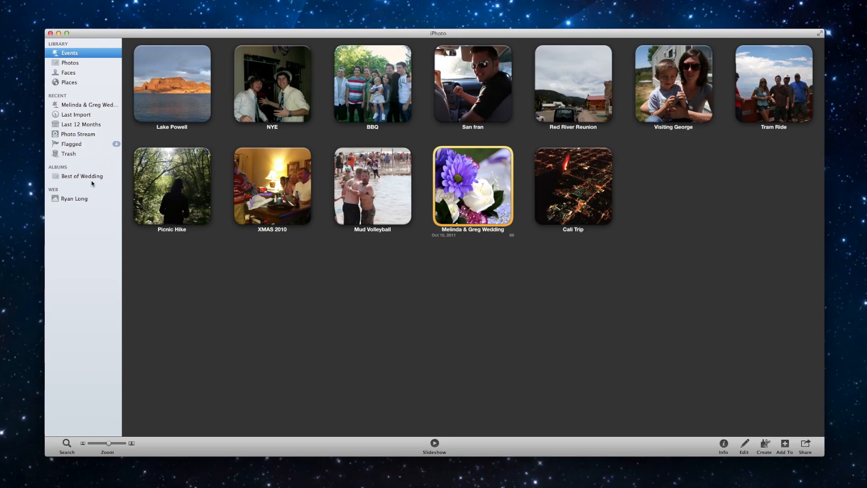
{"action": "mouse_move", "coordinate": [473, 186]}
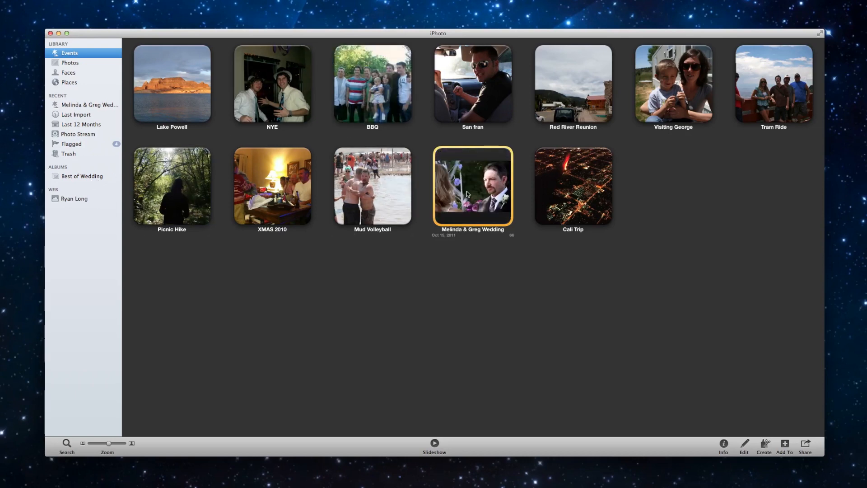
Step: Reopen the wedding event with the Info pane and check ratings of the cake, centrepiece, bouquet and ring exchange photos
{"action": "double_click", "coordinate": [473, 185]}
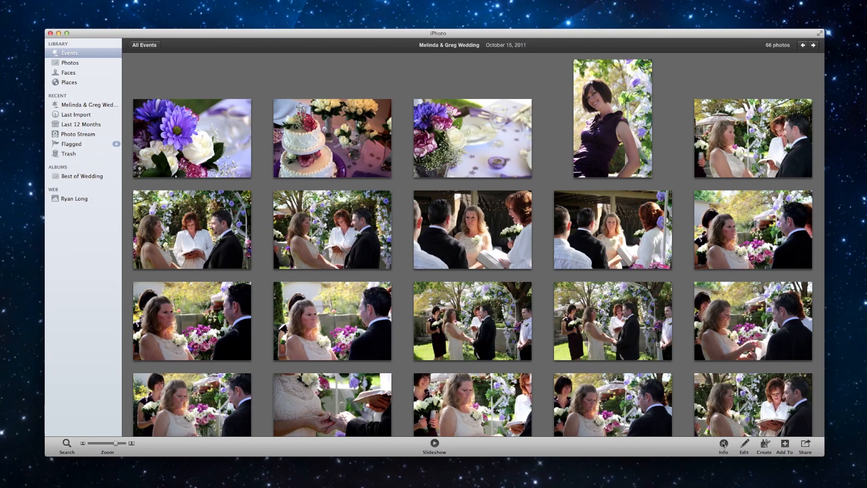
{"action": "left_click", "coordinate": [722, 446]}
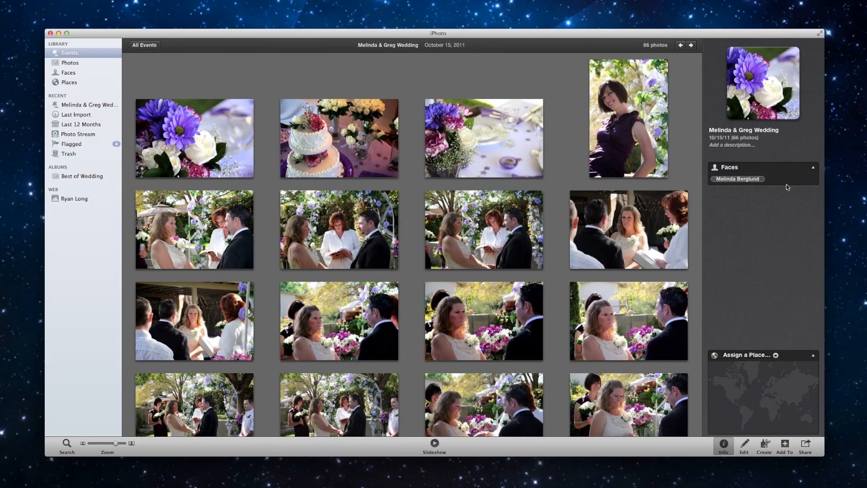
{"action": "left_click", "coordinate": [194, 138]}
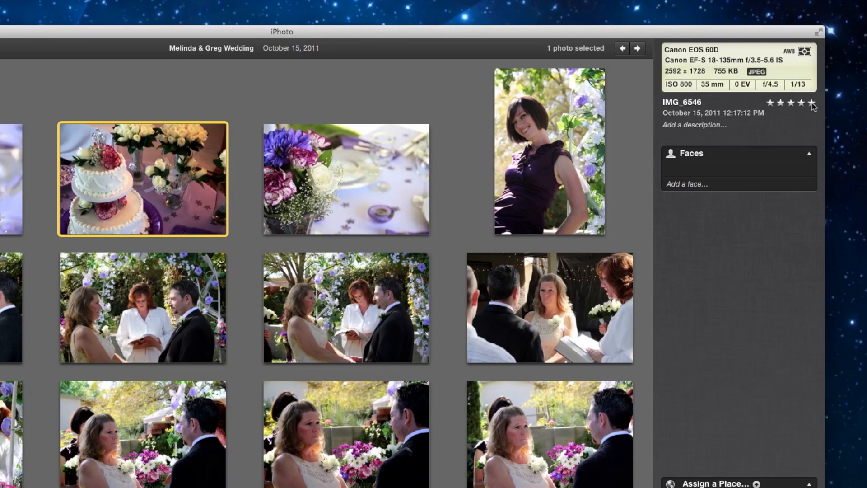
{"action": "left_click", "coordinate": [345, 179]}
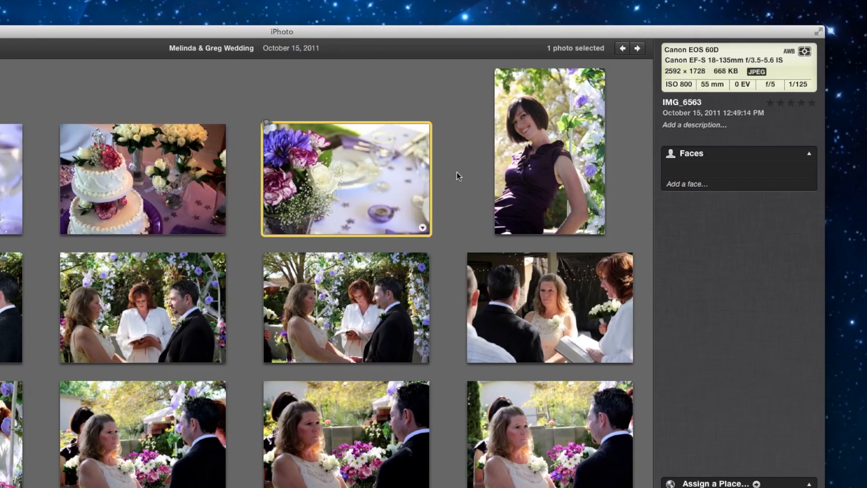
{"action": "left_click", "coordinate": [813, 103]}
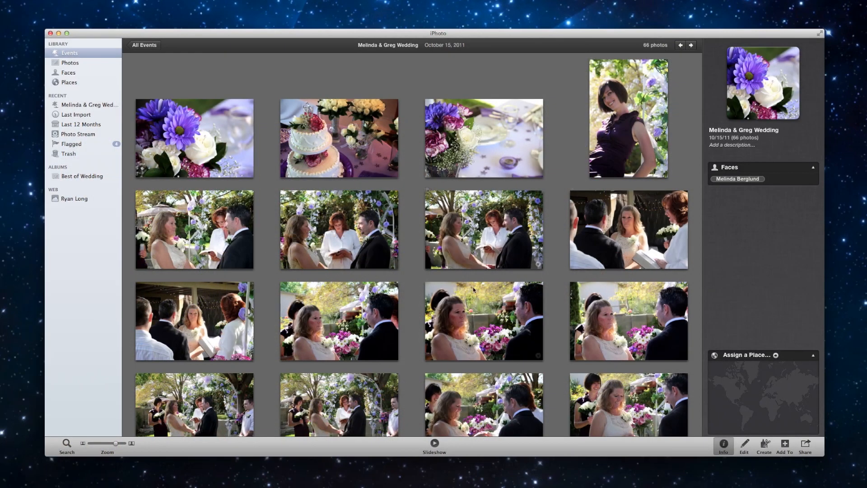
{"action": "left_click", "coordinate": [483, 320]}
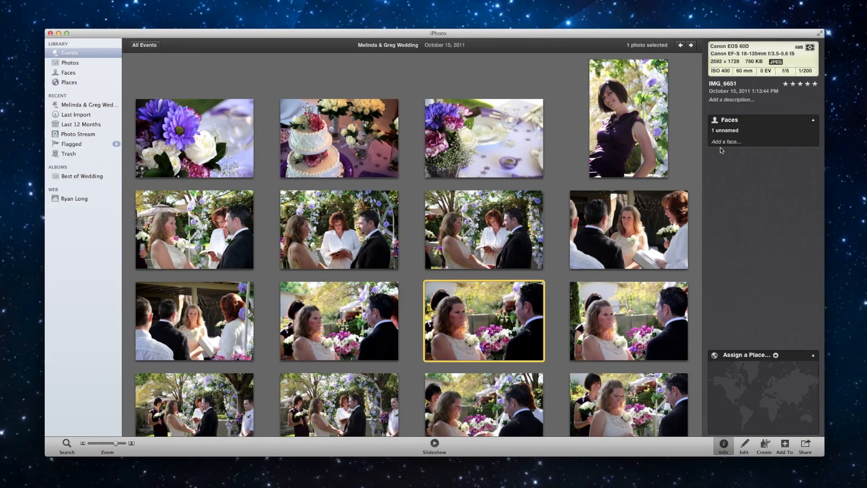
{"action": "scroll", "scroll_direction": "down", "scroll_amount": 3}
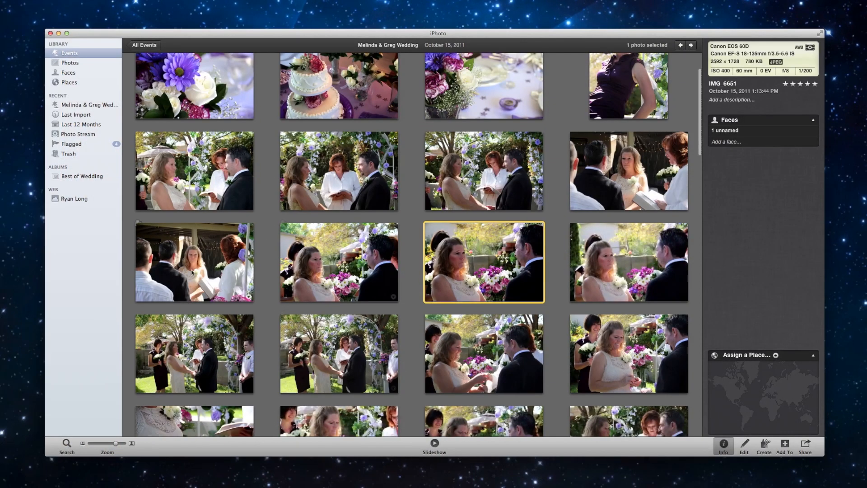
{"action": "left_click", "coordinate": [193, 170]}
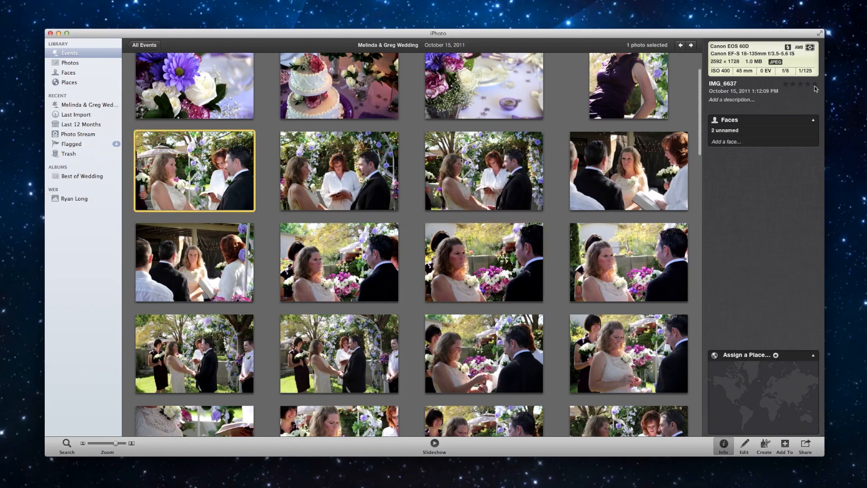
{"action": "left_click", "coordinate": [483, 353]}
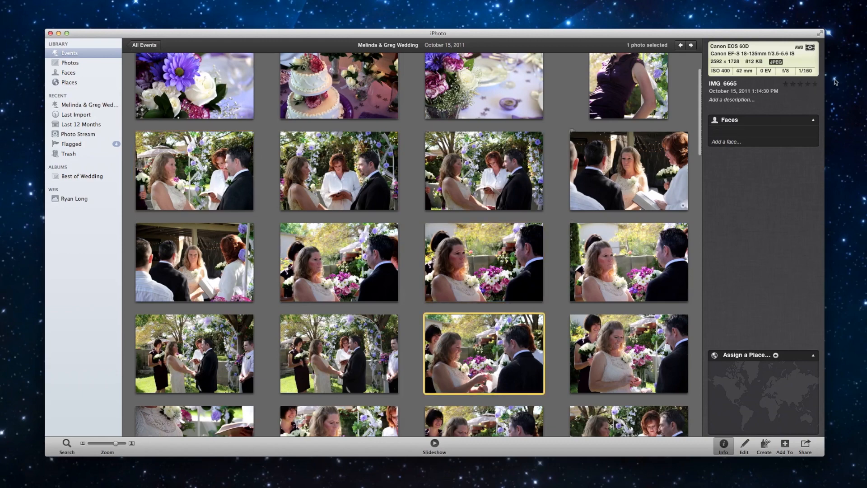
Step: Check ratings of further photos including the kiss, ring hands close-up and reception table, then deselect
{"action": "scroll", "scroll_direction": "down", "scroll_amount": 3}
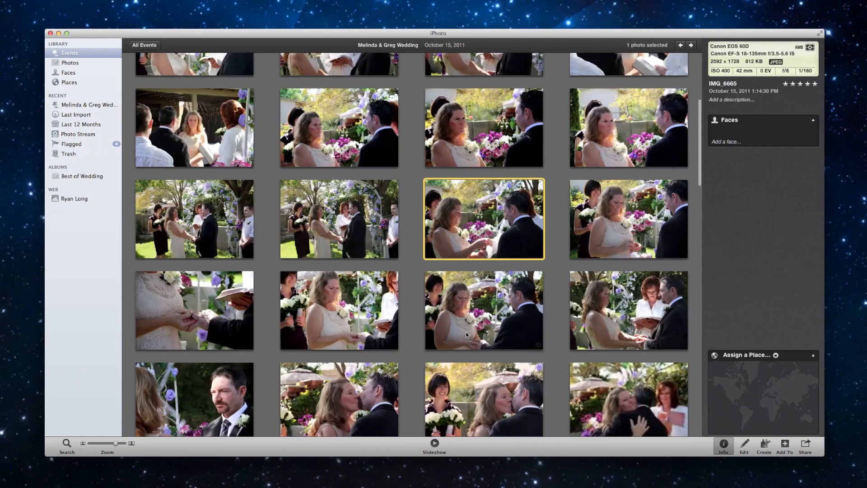
{"action": "left_click", "coordinate": [338, 310]}
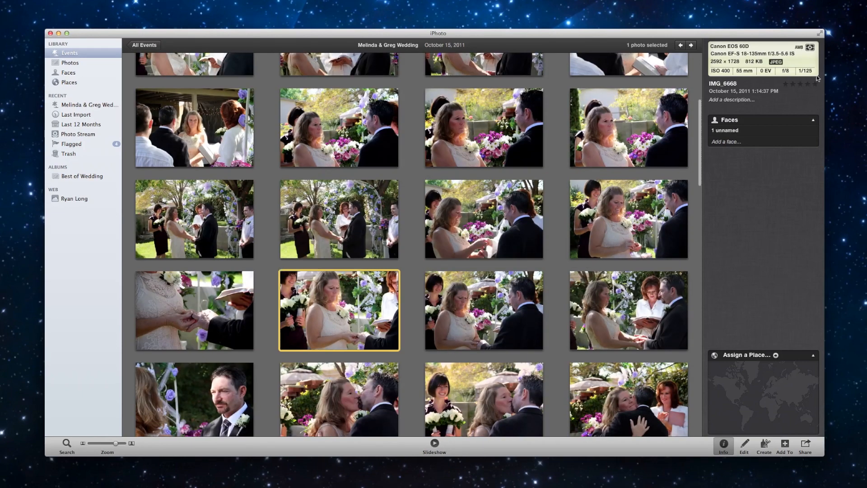
{"action": "scroll", "scroll_direction": "down", "scroll_amount": 3}
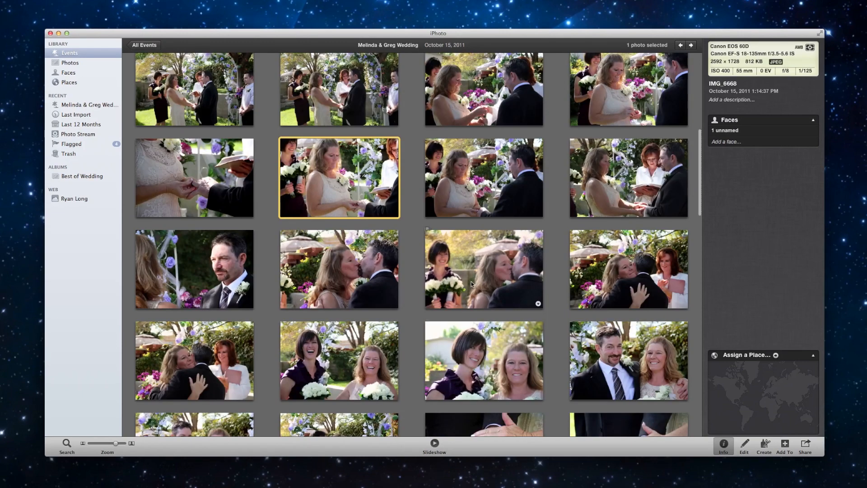
{"action": "left_click", "coordinate": [483, 268]}
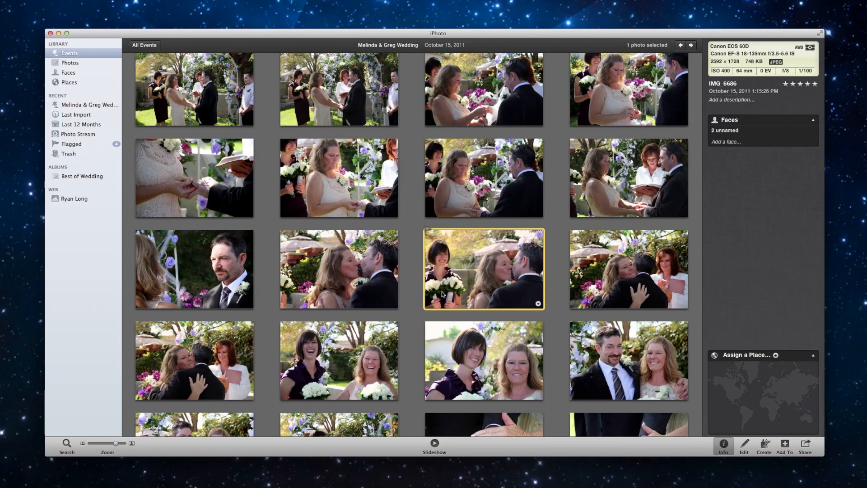
{"action": "scroll", "scroll_direction": "down", "scroll_amount": 3}
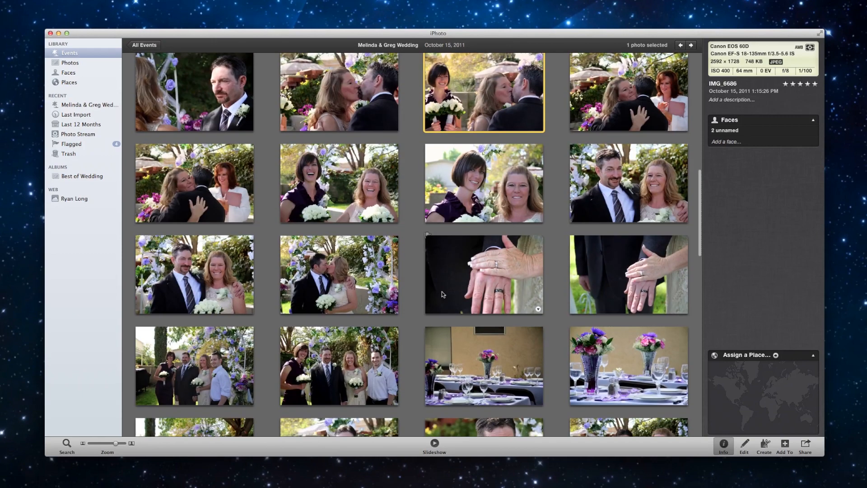
{"action": "left_click", "coordinate": [483, 272]}
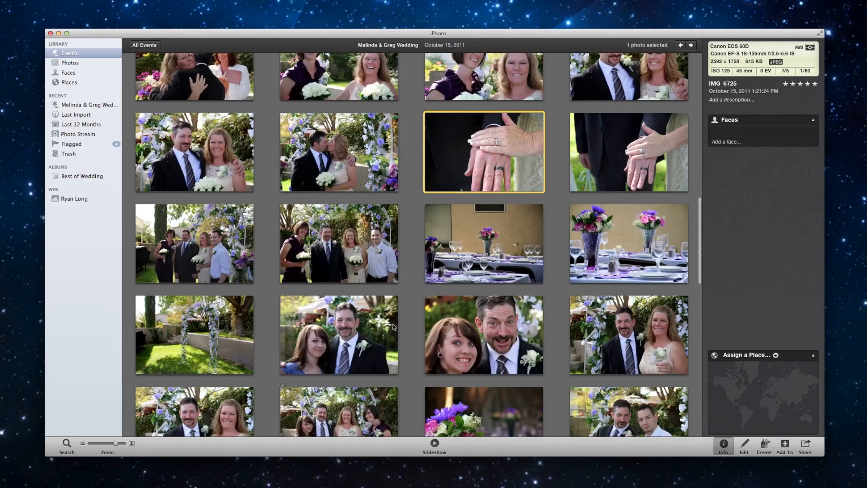
{"action": "left_click", "coordinate": [483, 243]}
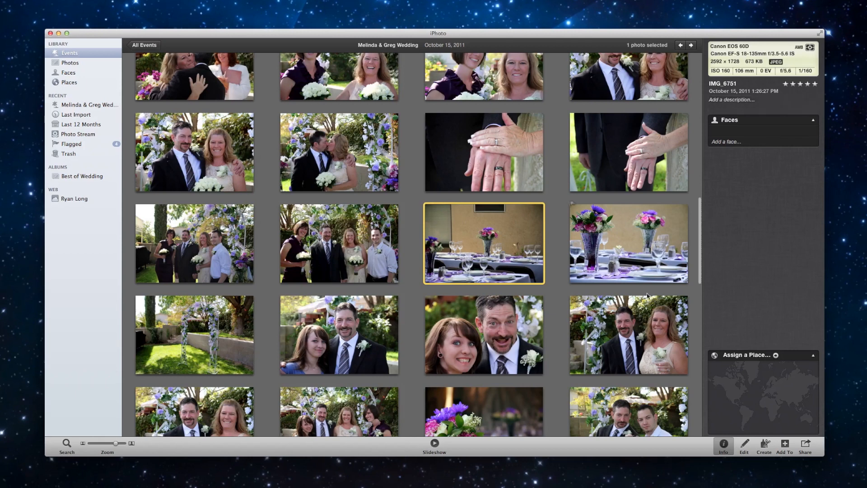
{"action": "left_click", "coordinate": [628, 243]}
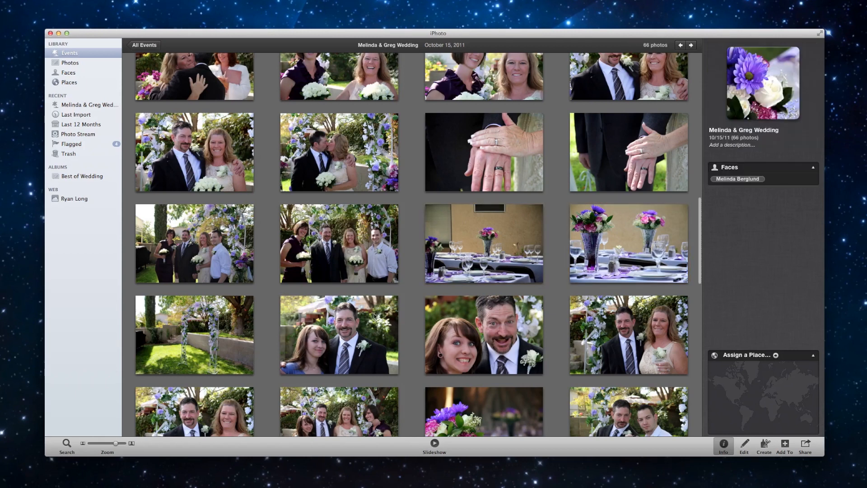
{"action": "left_click", "coordinate": [338, 334]}
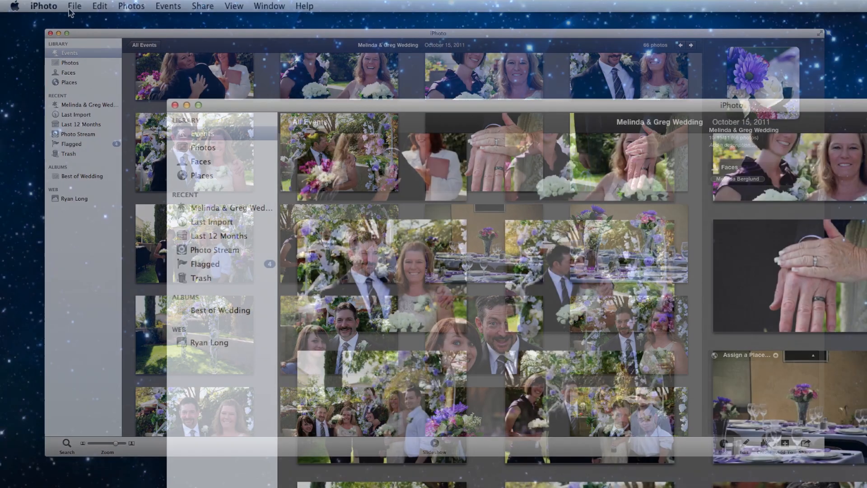
Step: Start a new smart album named 'Top rated wedding photos'
{"action": "left_click", "coordinate": [74, 6]}
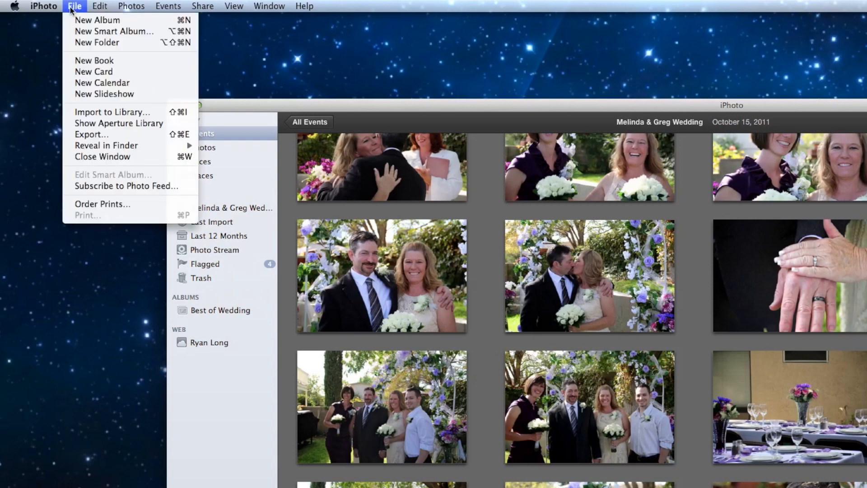
{"action": "left_click", "coordinate": [113, 31]}
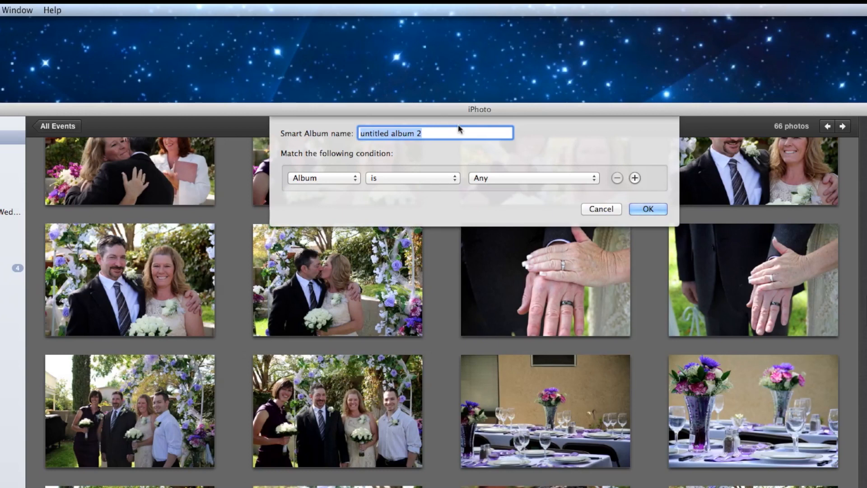
{"action": "type", "text": "B"}
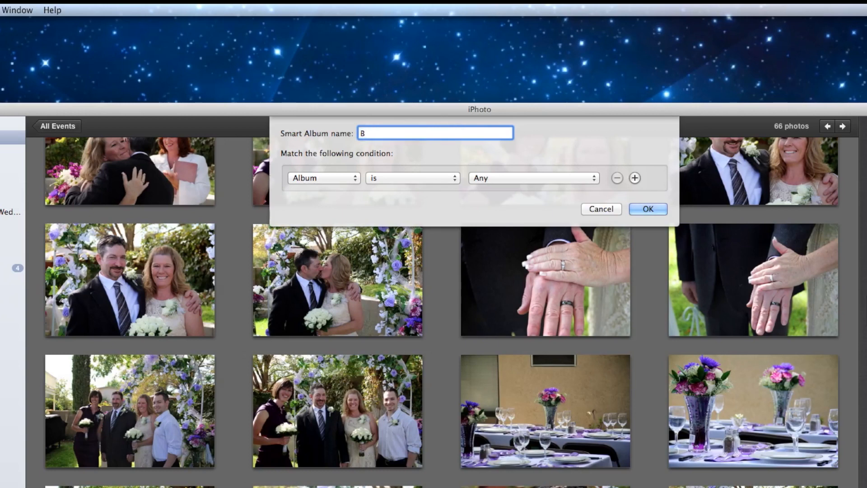
{"action": "key", "text": "Backspace"}
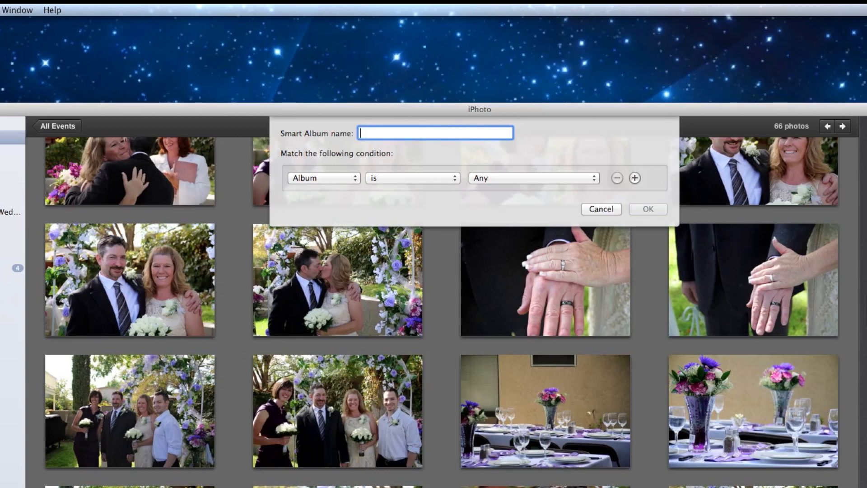
{"action": "type", "text": "Top"}
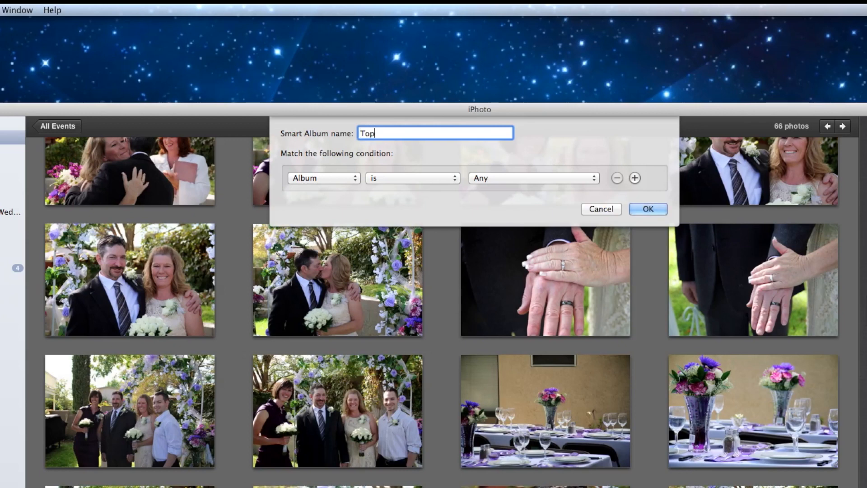
{"action": "type", "text": "rated wedd"}
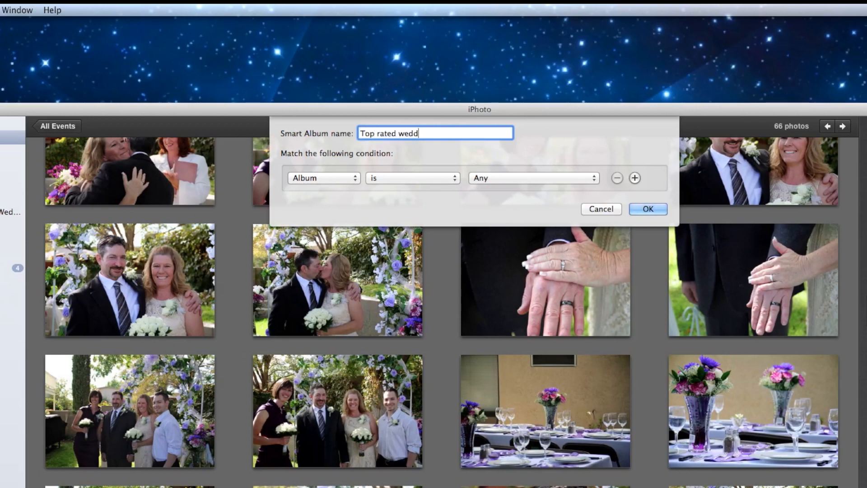
{"action": "type", "text": "ing photos"}
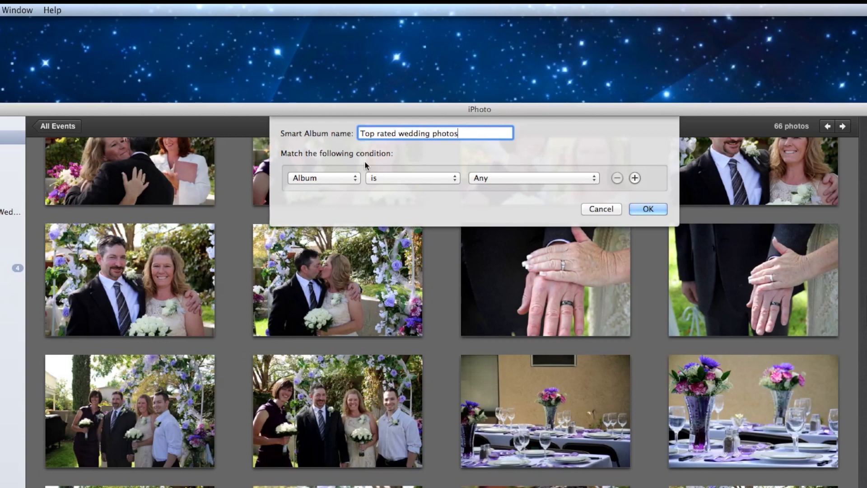
{"action": "mouse_move", "coordinate": [333, 166]}
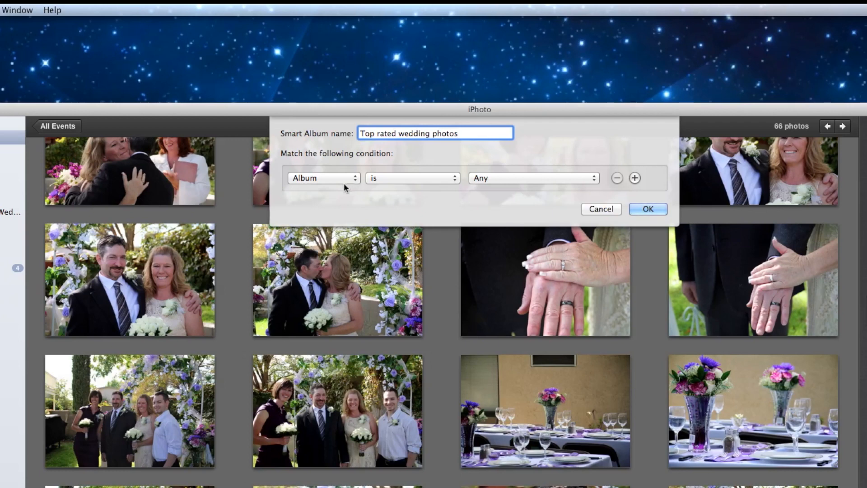
{"action": "mouse_move", "coordinate": [350, 170]}
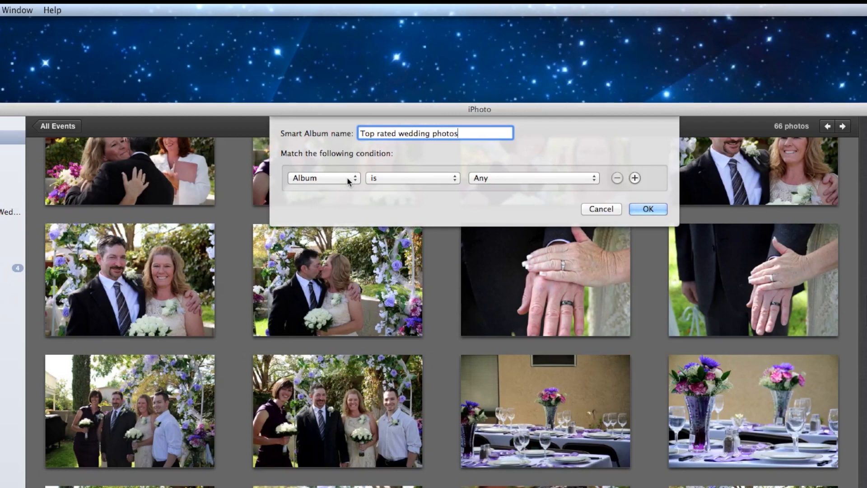
Step: Set the condition to My Rating is five stars and create the smart album
{"action": "left_click", "coordinate": [323, 178]}
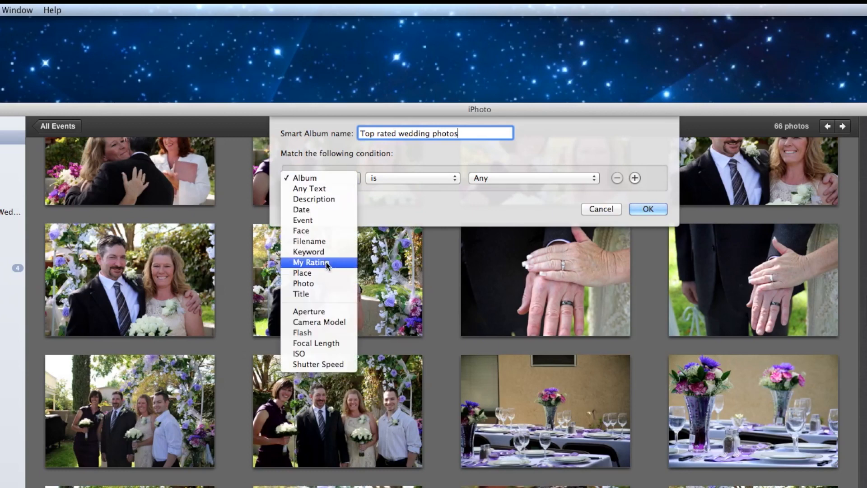
{"action": "left_click", "coordinate": [310, 262]}
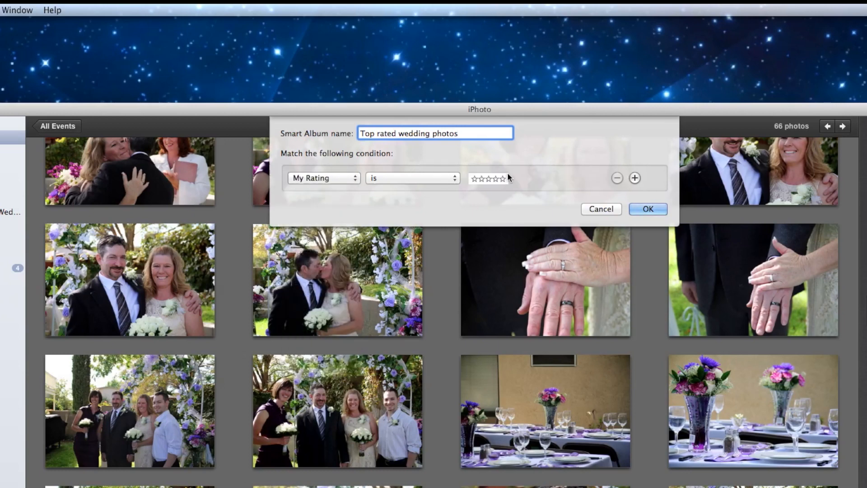
{"action": "left_click", "coordinate": [503, 179]}
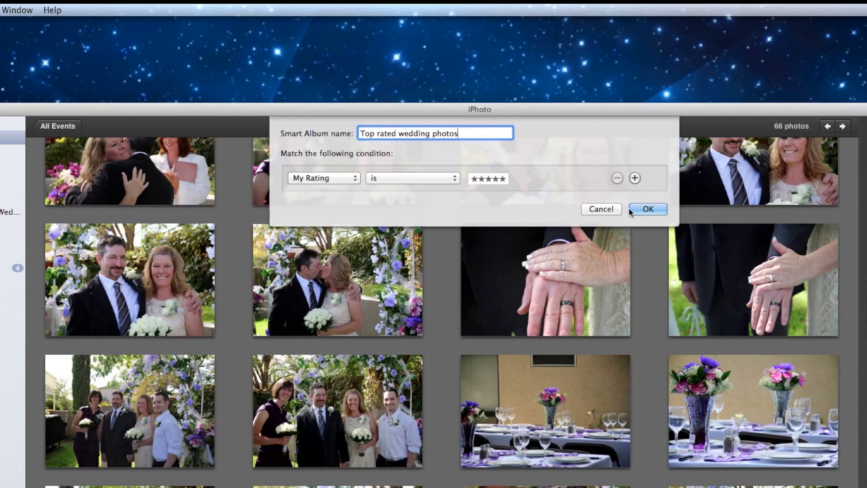
{"action": "left_click", "coordinate": [647, 209]}
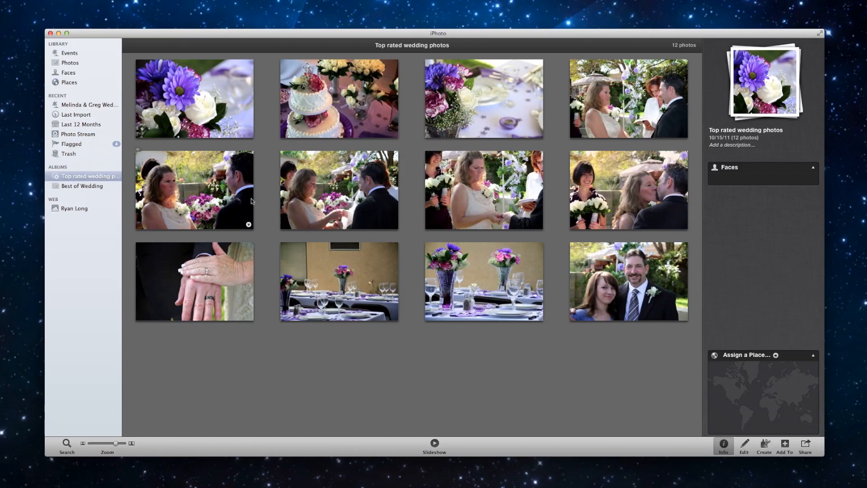
{"action": "mouse_move", "coordinate": [348, 398]}
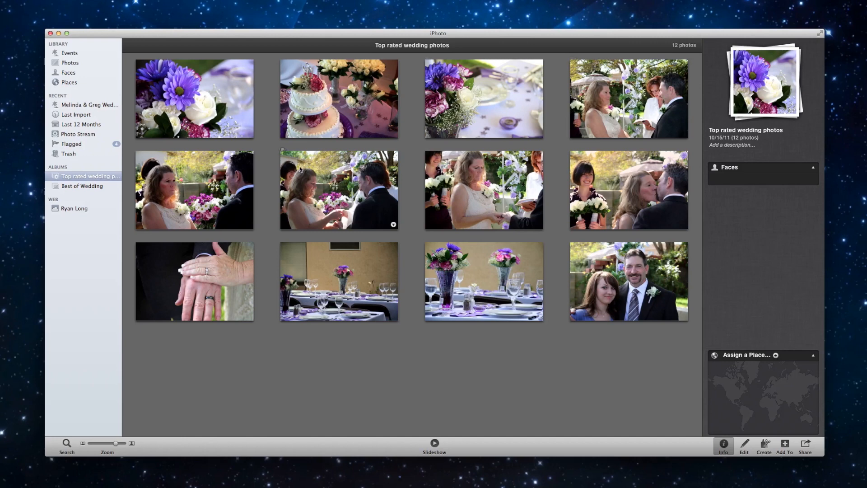
Step: Browse the bouquet and ring exchange photos in the smart album, then return to Events
{"action": "left_click", "coordinate": [194, 99]}
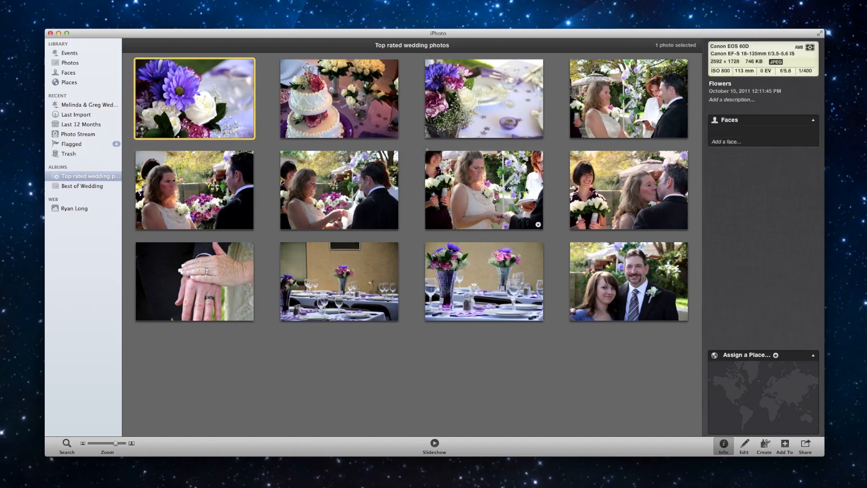
{"action": "left_click", "coordinate": [482, 189]}
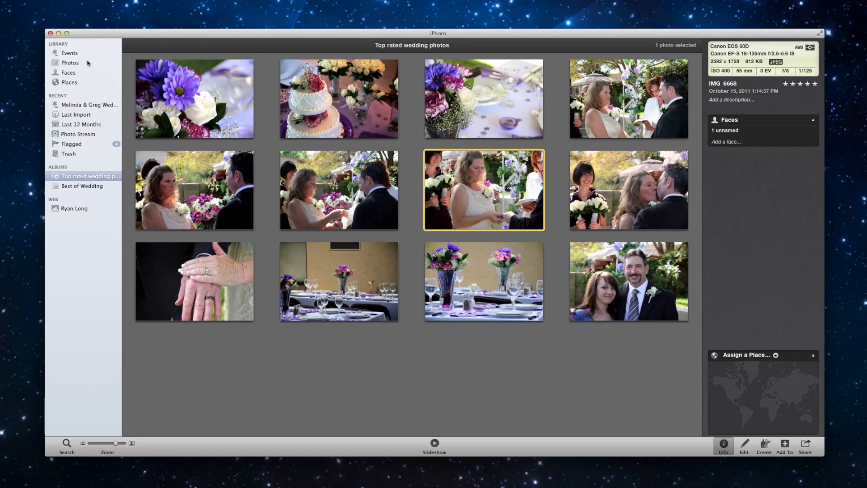
{"action": "mouse_move", "coordinate": [71, 58]}
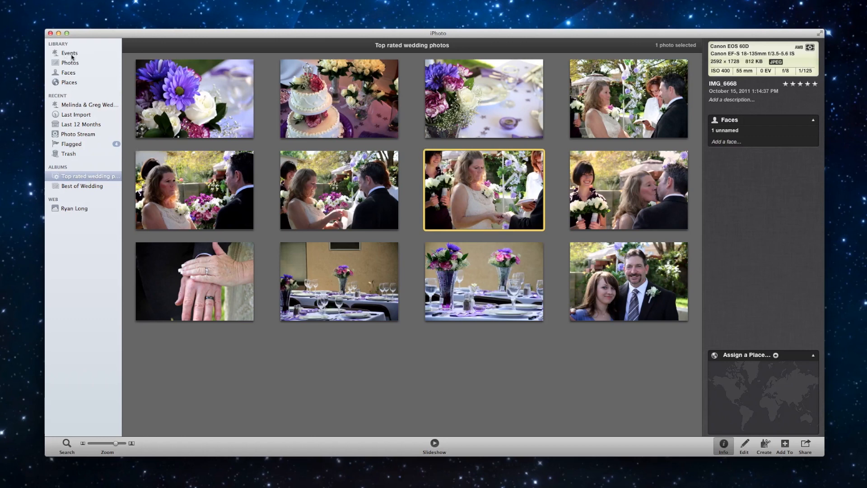
{"action": "mouse_move", "coordinate": [70, 52]}
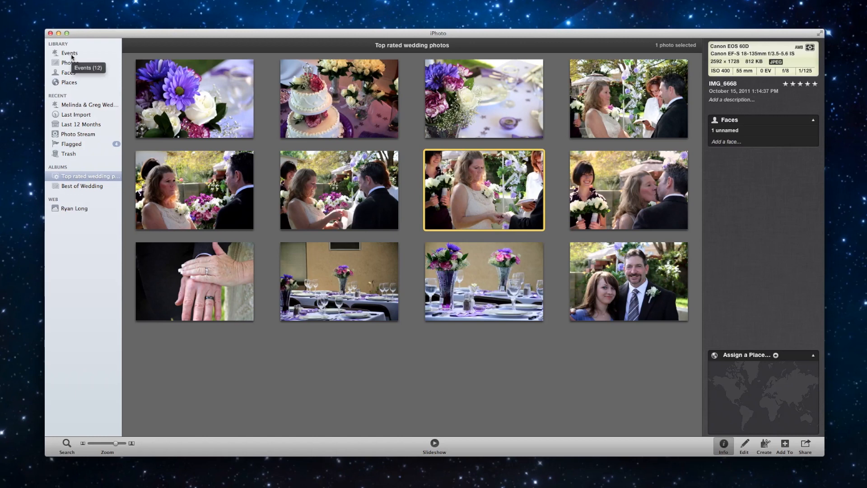
{"action": "left_click", "coordinate": [69, 53]}
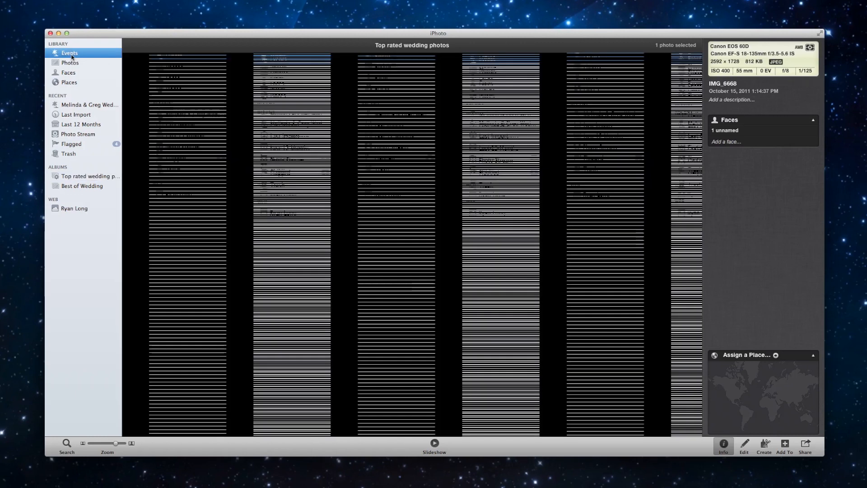
Step: Open the Mud Volleyball event and give its first photo a five-star rating
{"action": "left_click", "coordinate": [70, 52]}
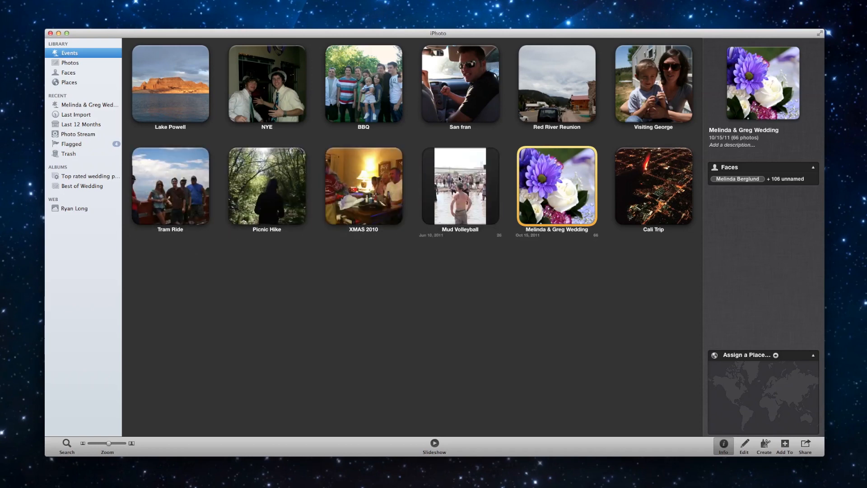
{"action": "double_click", "coordinate": [459, 186]}
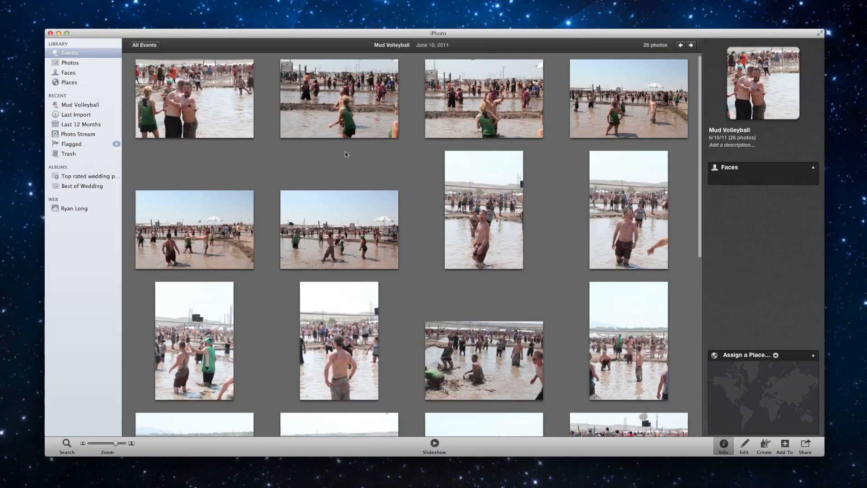
{"action": "left_click", "coordinate": [194, 99]}
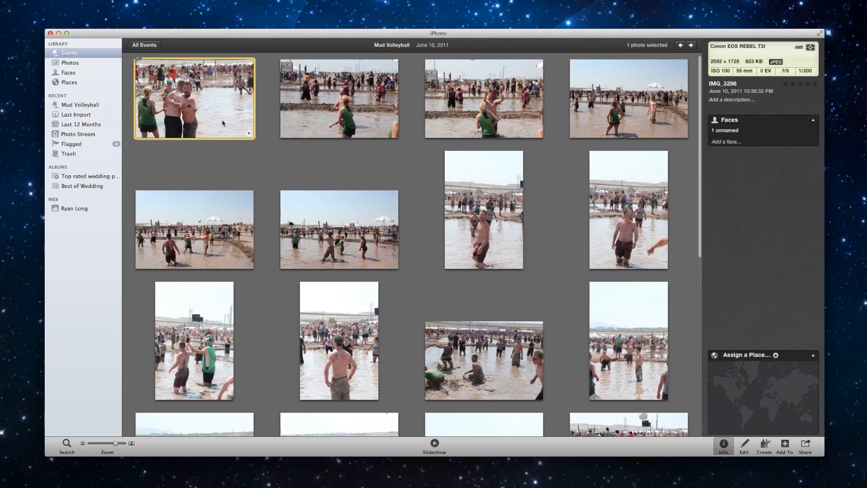
{"action": "left_click", "coordinate": [814, 83]}
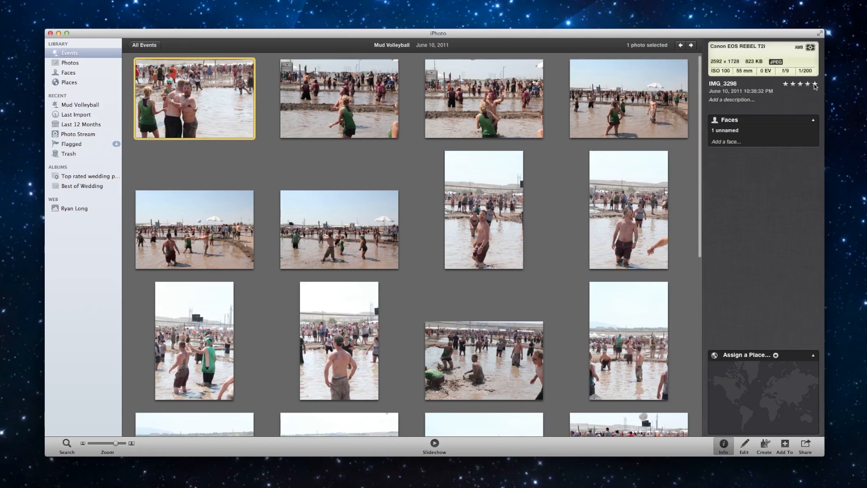
{"action": "left_click", "coordinate": [814, 84]}
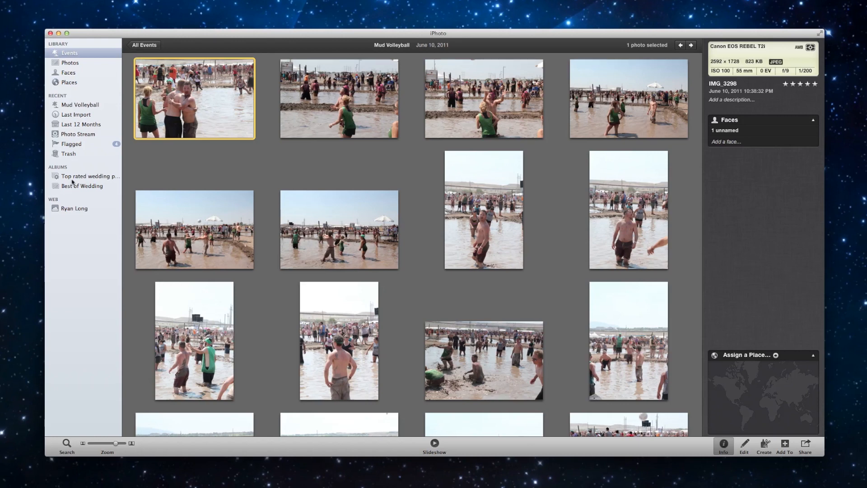
Step: Open the Top rated wedding photos smart album showing the Mud Volleyball shot included
{"action": "left_click", "coordinate": [89, 176]}
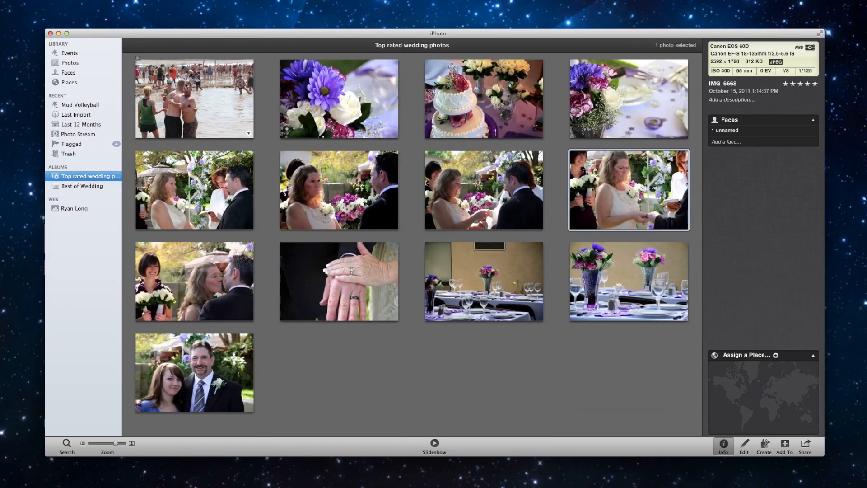
{"action": "mouse_move", "coordinate": [252, 66]}
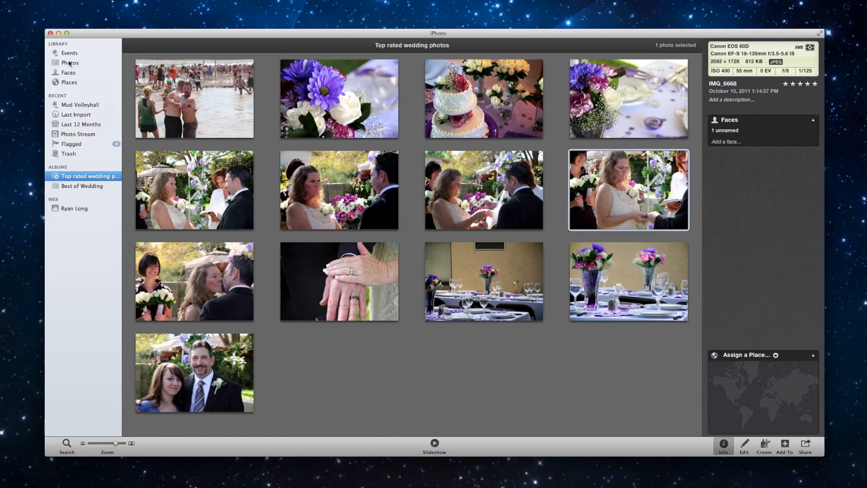
{"action": "left_click", "coordinate": [70, 52]}
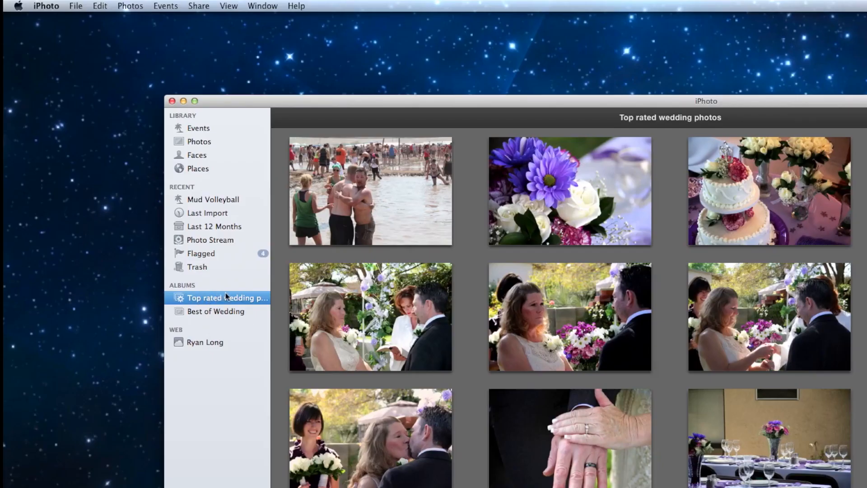
{"action": "mouse_move", "coordinate": [73, 22]}
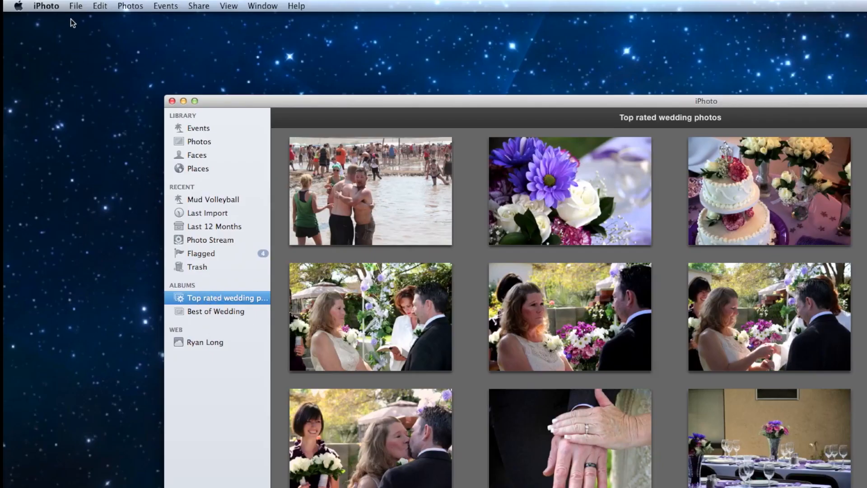
Step: Edit the smart album and add a second condition: Event contains
{"action": "left_click", "coordinate": [76, 6]}
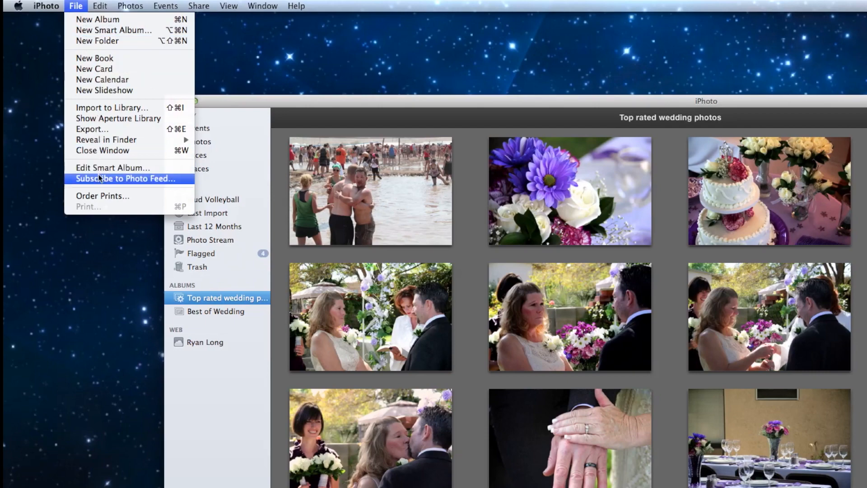
{"action": "left_click", "coordinate": [112, 168]}
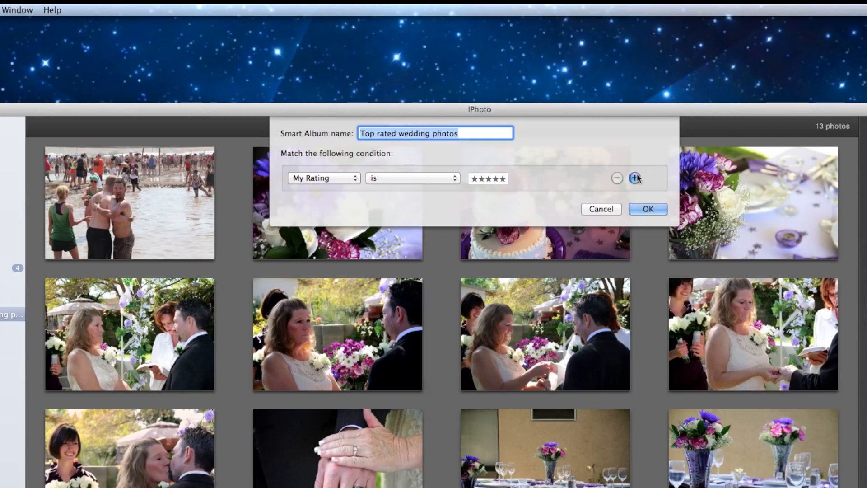
{"action": "left_click", "coordinate": [635, 178]}
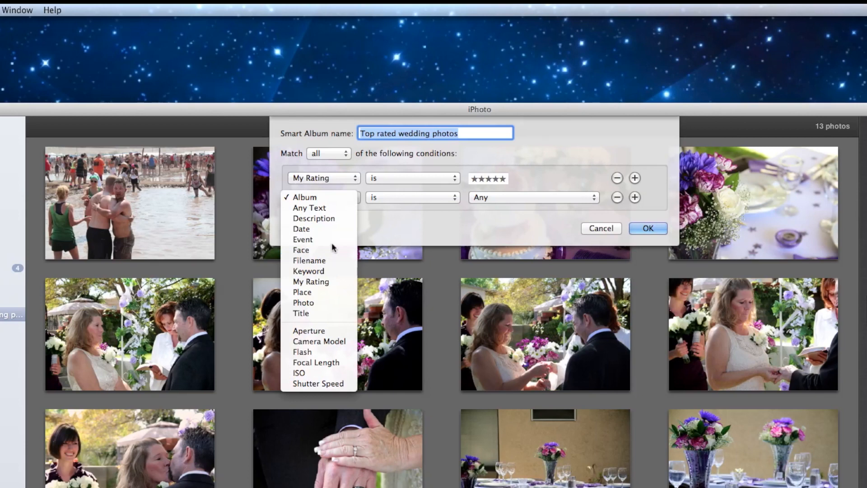
{"action": "left_click", "coordinate": [303, 240]}
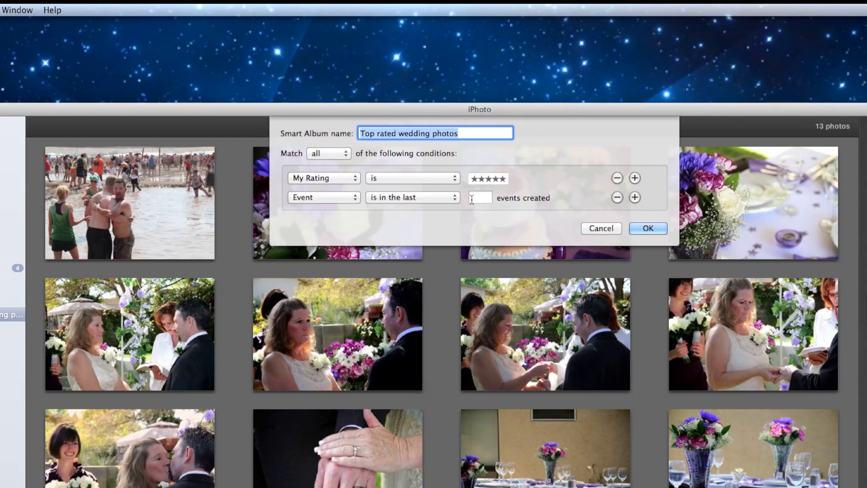
{"action": "left_click", "coordinate": [412, 198]}
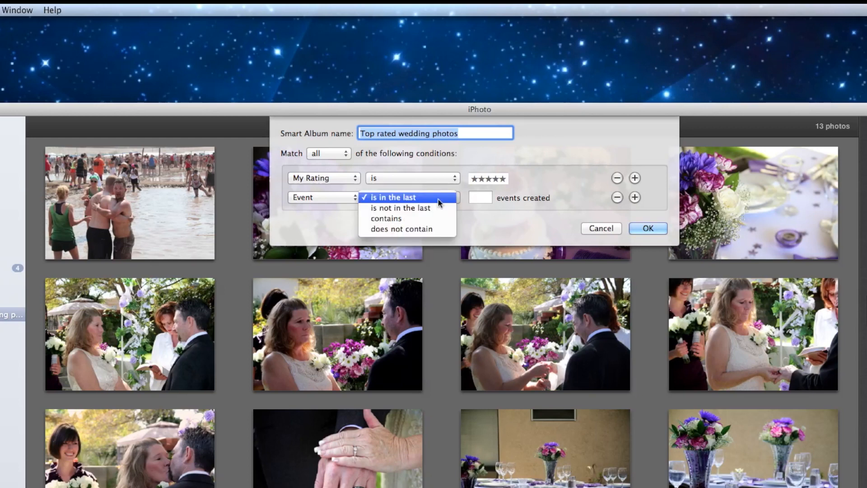
{"action": "left_click", "coordinate": [386, 218]}
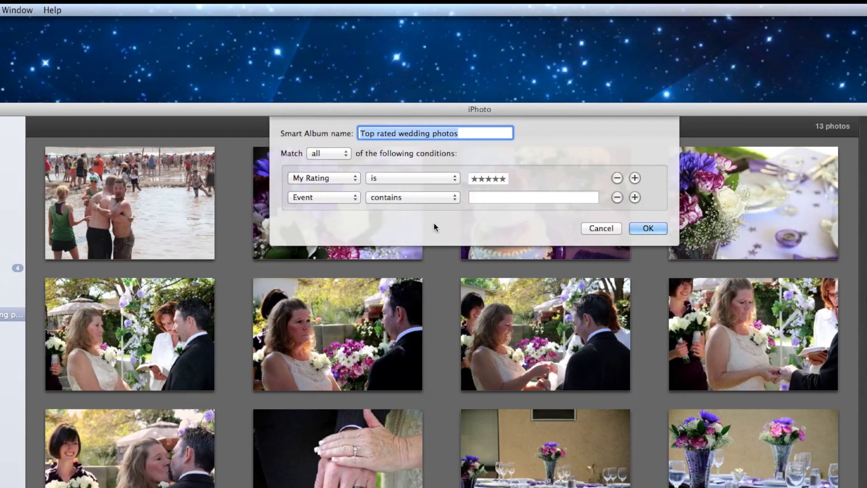
Step: Enter the wedding event name 'Mel...g Weddin' as the match and apply the conditions
{"action": "left_click", "coordinate": [533, 197]}
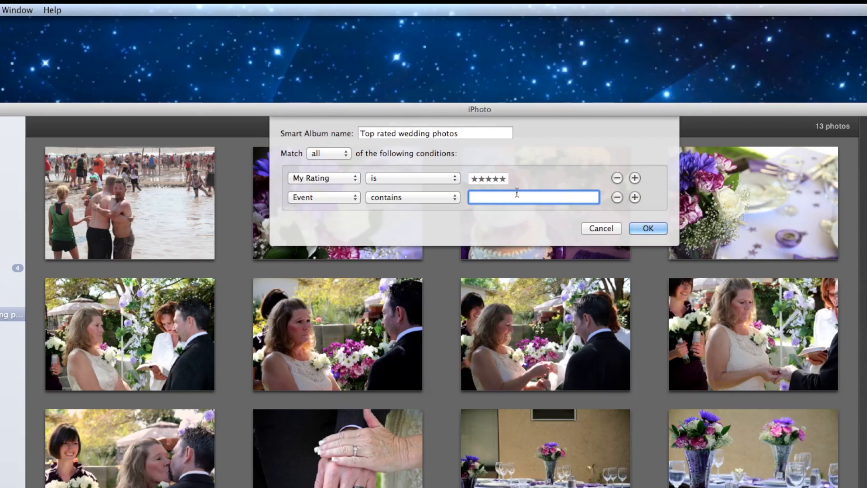
{"action": "type", "text": "Melinda and gre"}
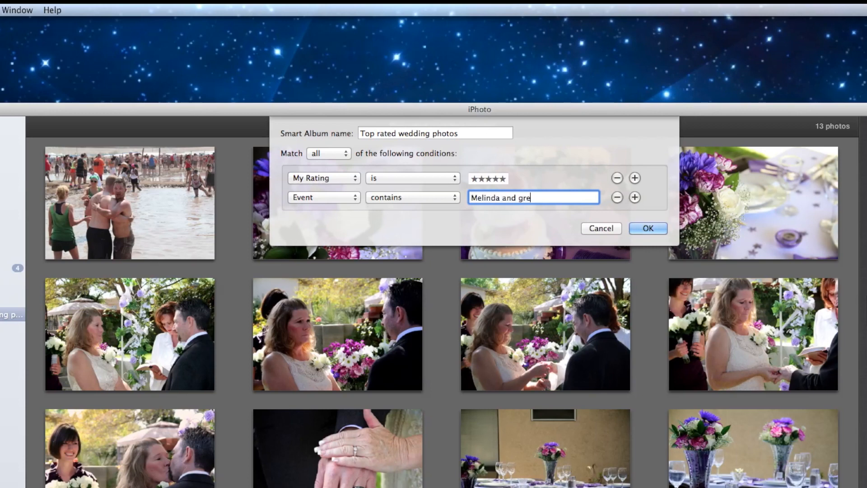
{"action": "type", "text": "g Weddin"}
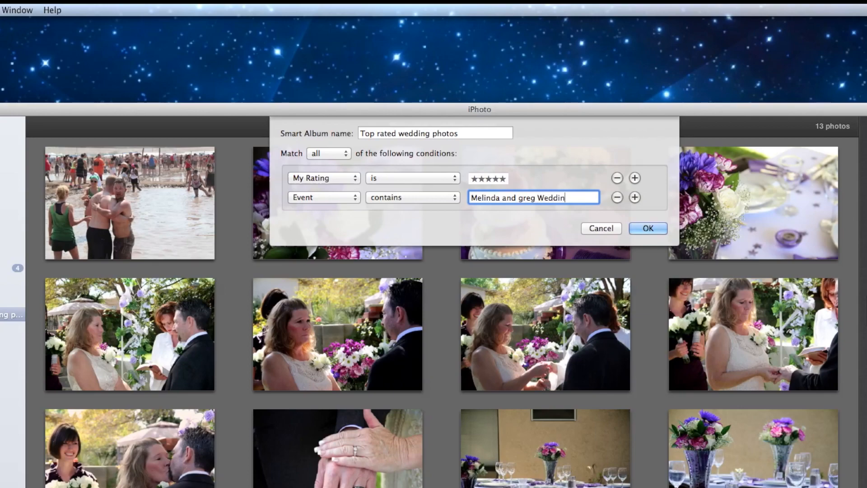
{"action": "left_click", "coordinate": [646, 229]}
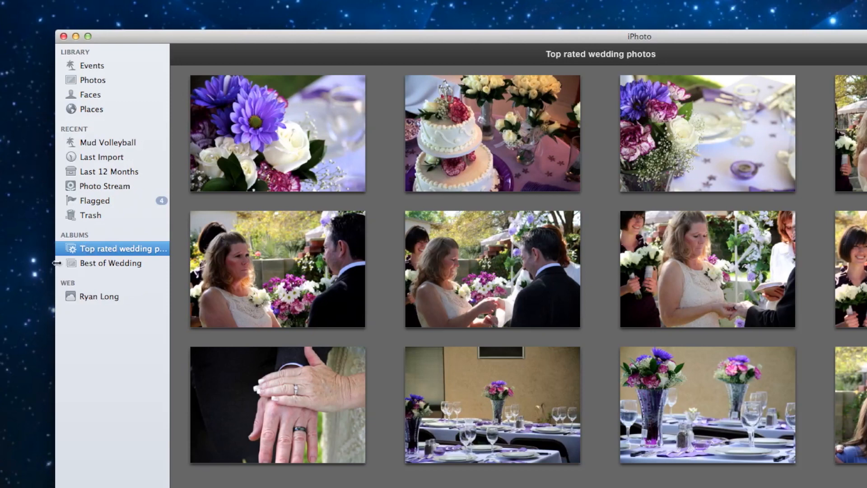
{"action": "left_click", "coordinate": [111, 262]}
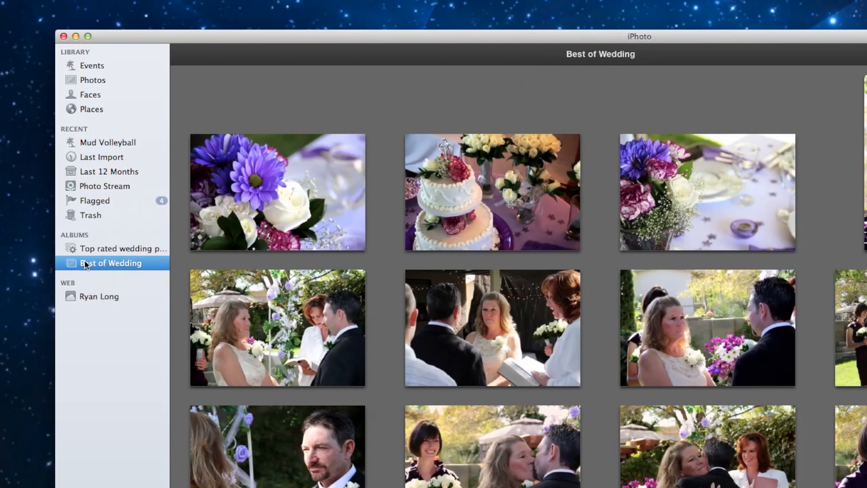
{"action": "mouse_move", "coordinate": [119, 259]}
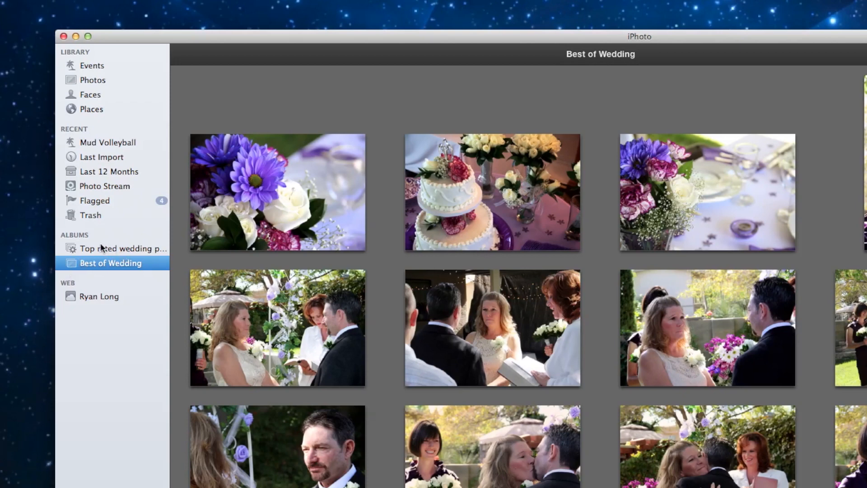
{"action": "left_click", "coordinate": [124, 248]}
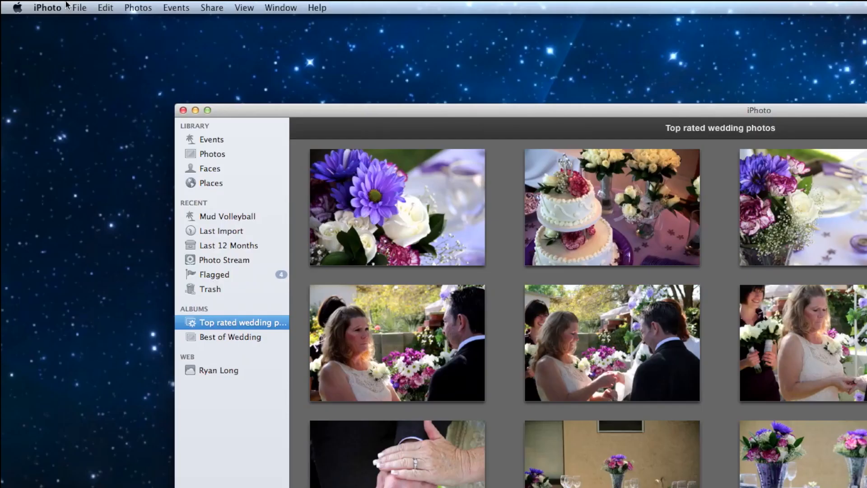
Step: Create a new folder in the albums list and name it 'Wedding Photos'
{"action": "left_click", "coordinate": [79, 7]}
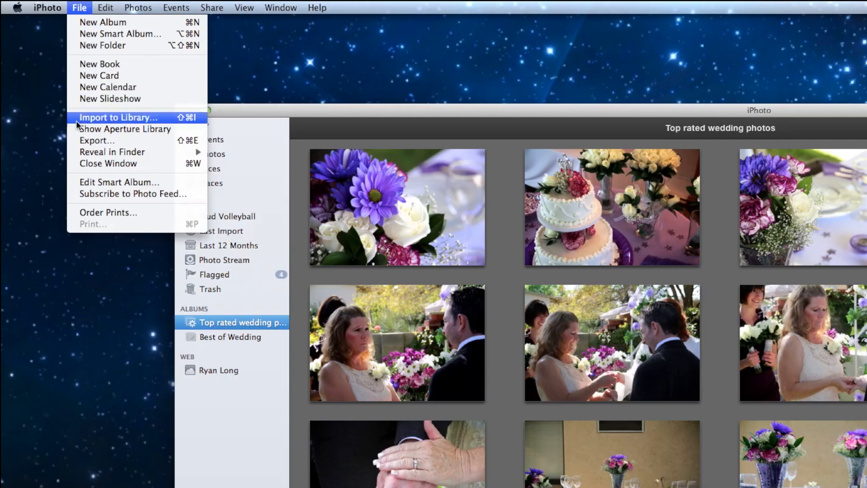
{"action": "mouse_move", "coordinate": [102, 45]}
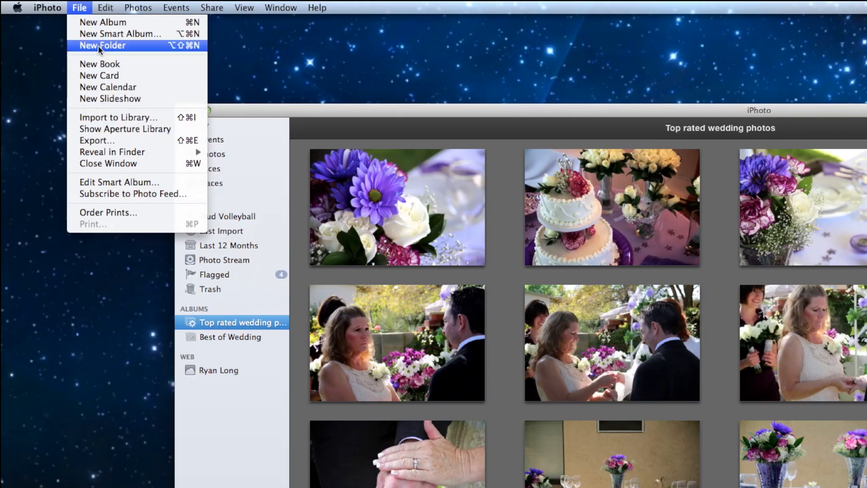
{"action": "left_click", "coordinate": [102, 45]}
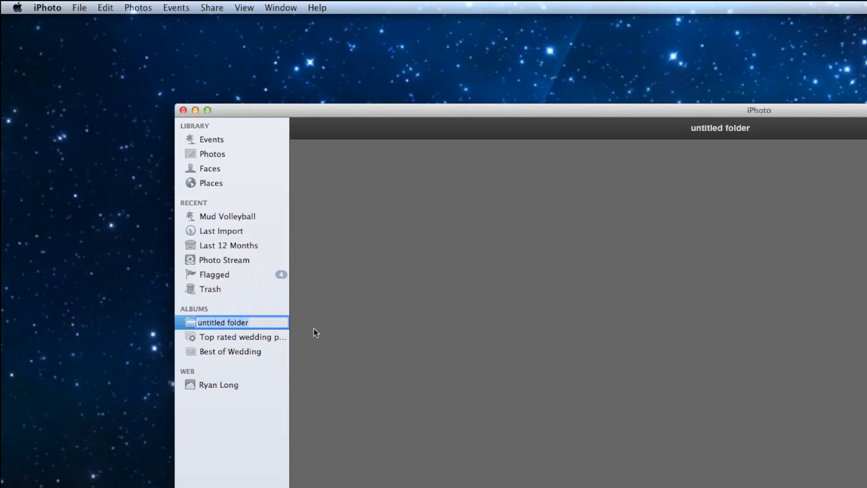
{"action": "type", "text": "Wedding"}
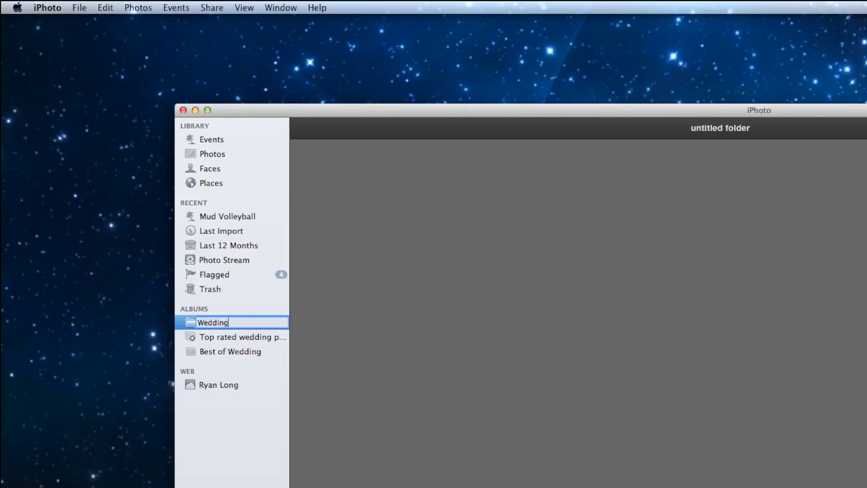
{"action": "type", "text": "Photos"}
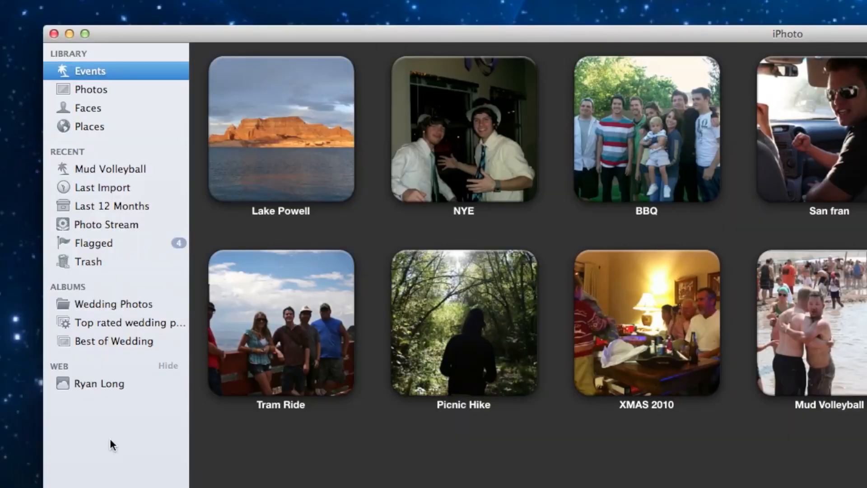
Step: Expand the Wedding Photos folder to check its albums, then collapse it again
{"action": "left_click", "coordinate": [114, 303]}
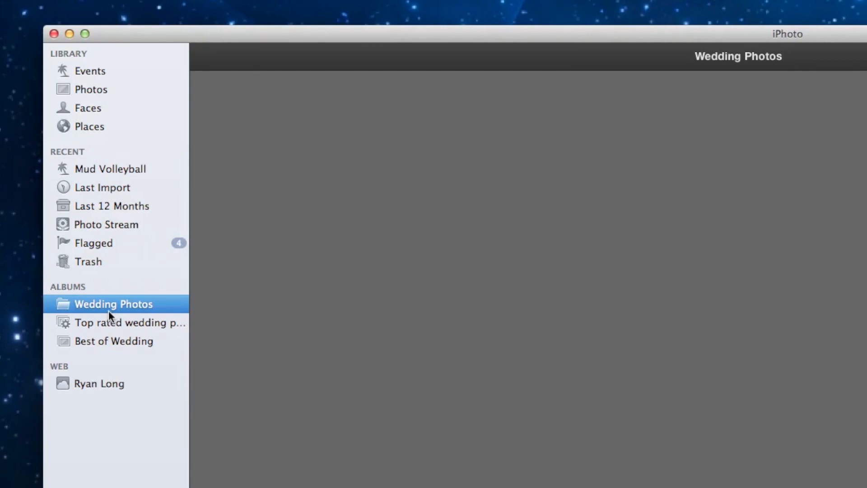
{"action": "mouse_move", "coordinate": [92, 331]}
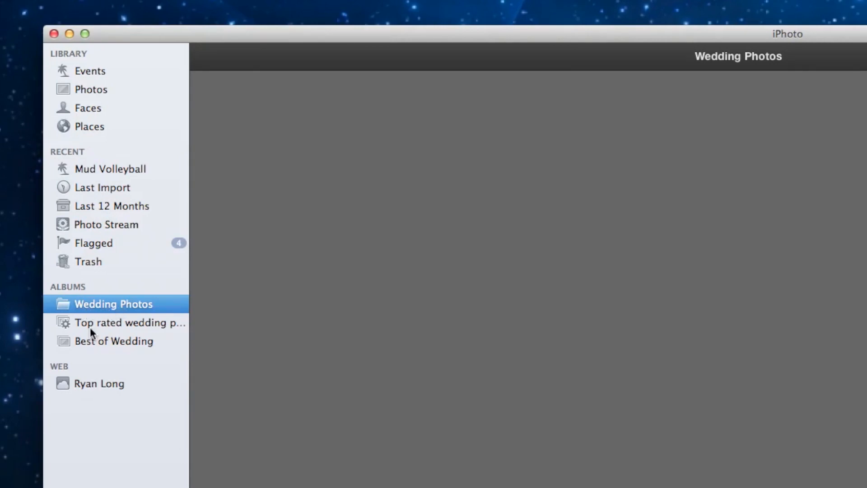
{"action": "mouse_move", "coordinate": [100, 457]}
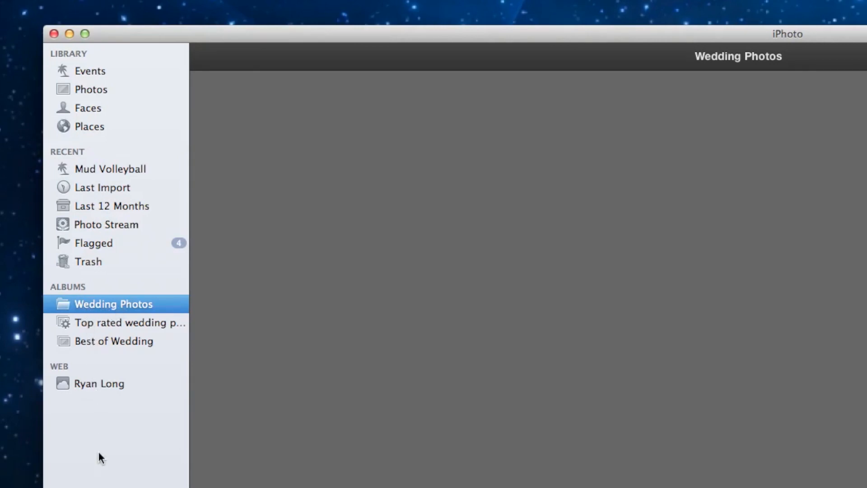
{"action": "mouse_move", "coordinate": [63, 331]}
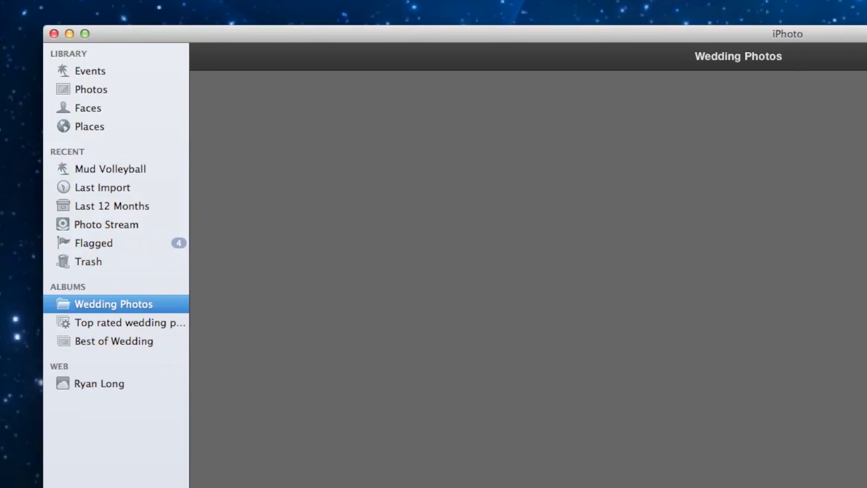
{"action": "mouse_move", "coordinate": [113, 355]}
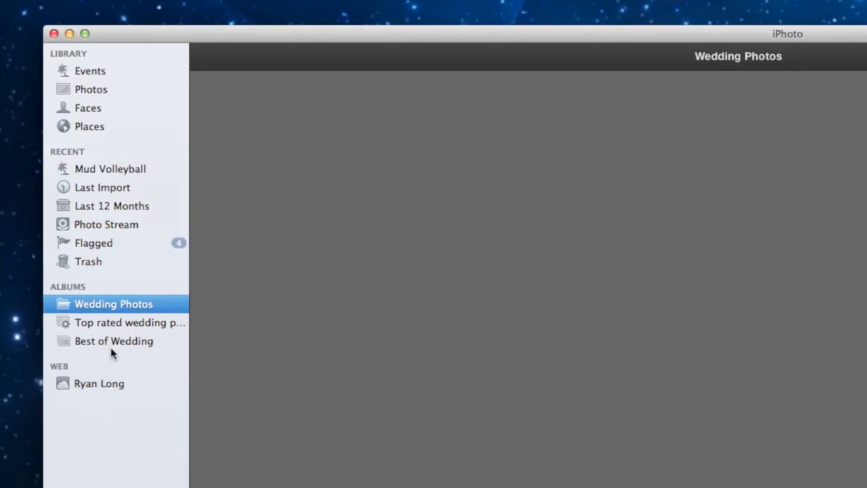
{"action": "mouse_move", "coordinate": [131, 346]}
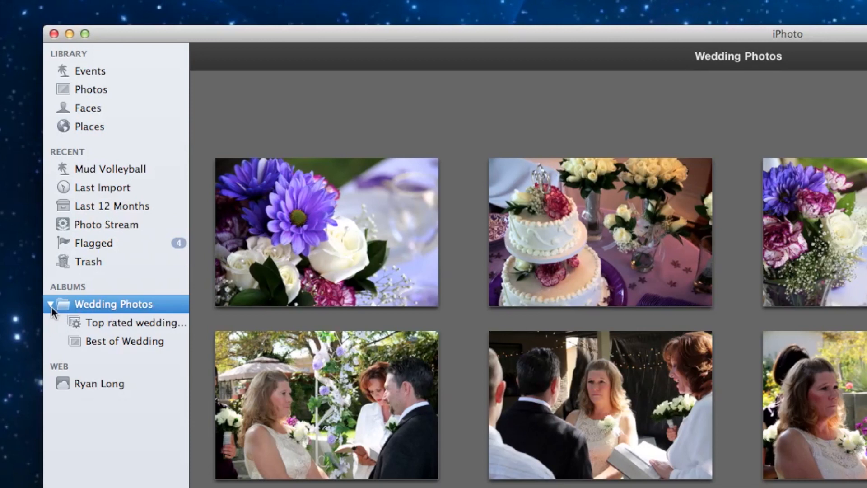
{"action": "left_click", "coordinate": [52, 303]}
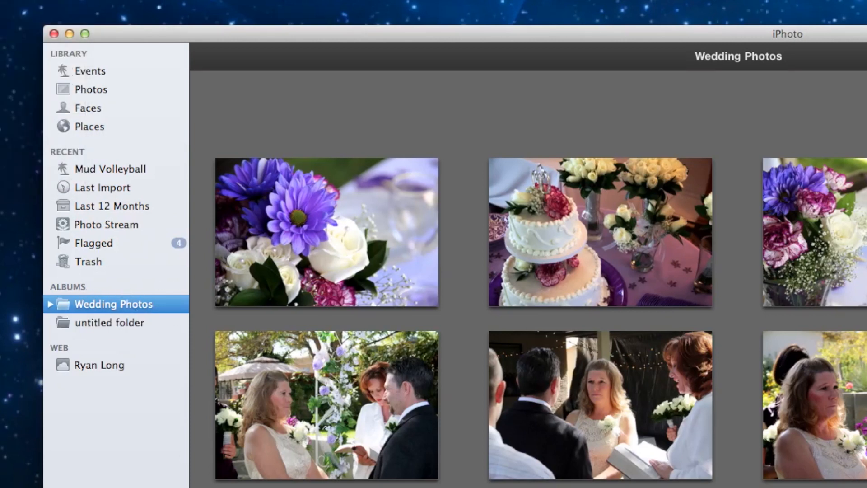
Step: Name the new folder 'Vacations' and make albums from the Lake Powell and San fran events
{"action": "type", "text": "Vacations"}
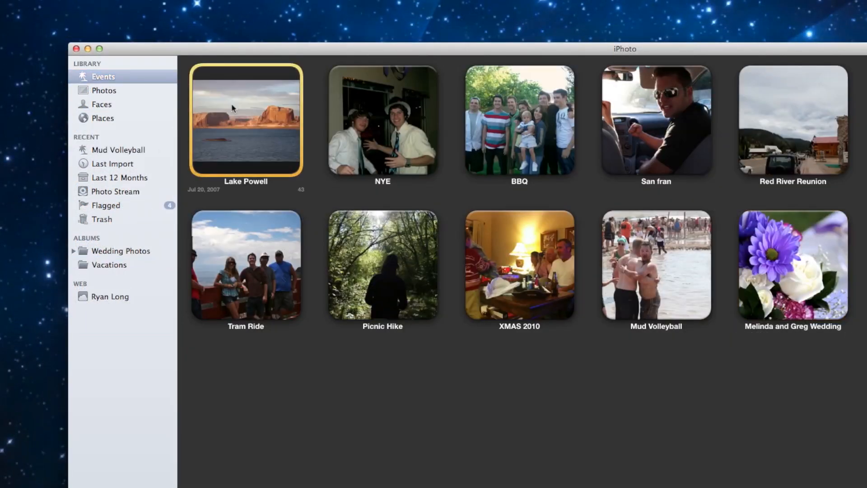
{"action": "double_click", "coordinate": [245, 119]}
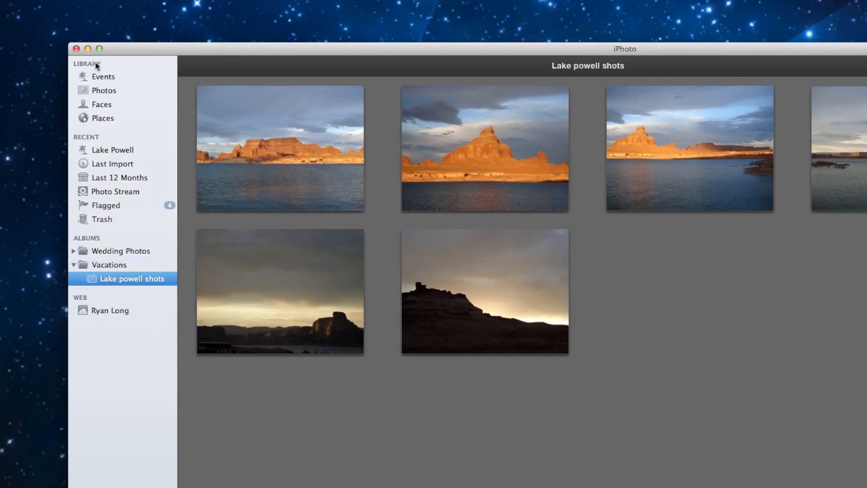
{"action": "left_click", "coordinate": [102, 76]}
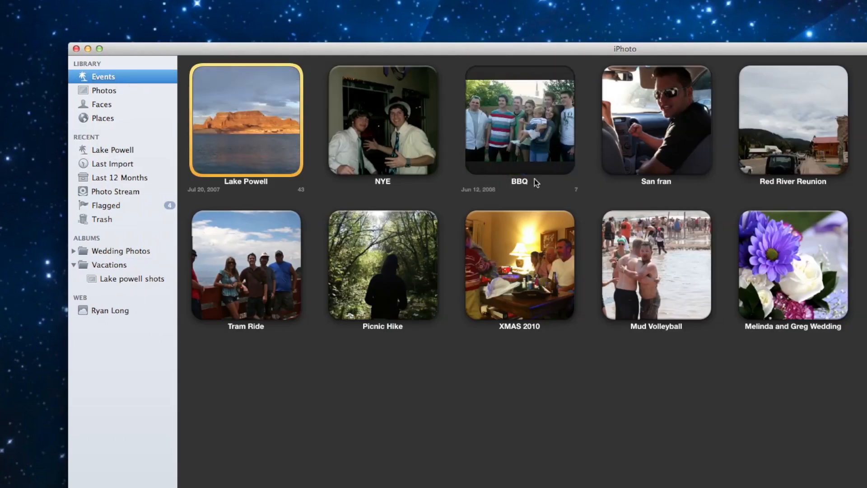
{"action": "double_click", "coordinate": [656, 120]}
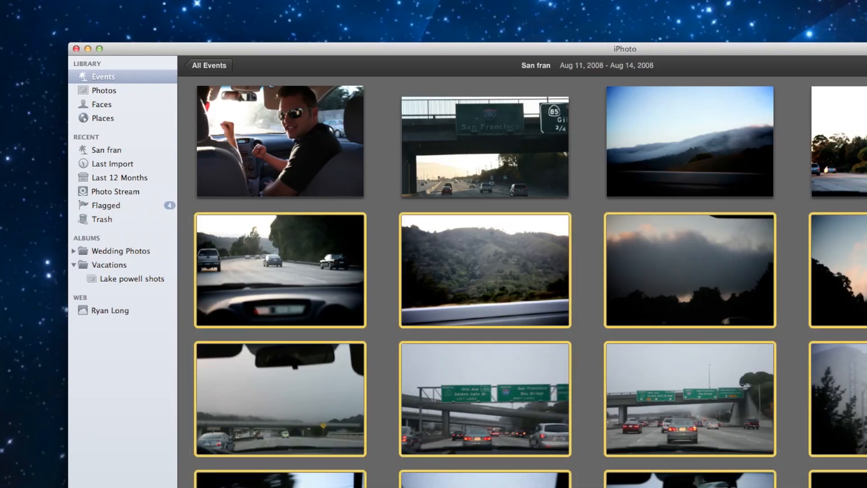
Step: Expand Vacations to show its Lake powell shots and san fran albums beside Wedding Photos
{"action": "left_click", "coordinate": [110, 265]}
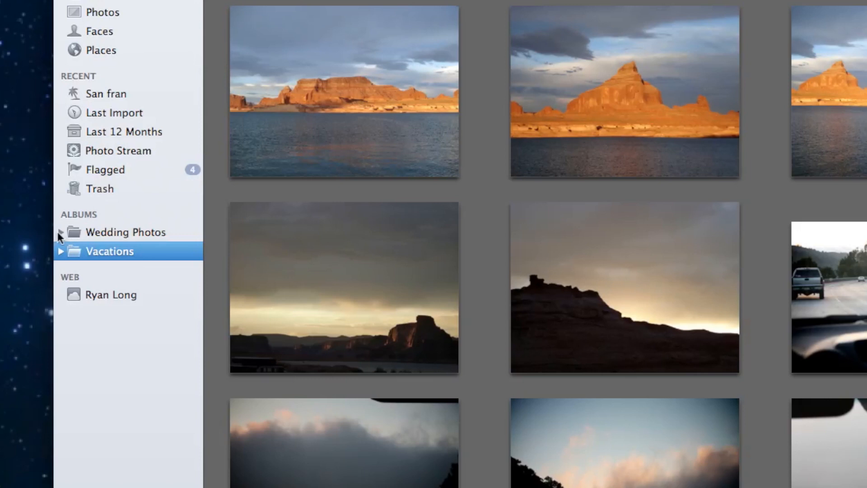
{"action": "left_click", "coordinate": [60, 232]}
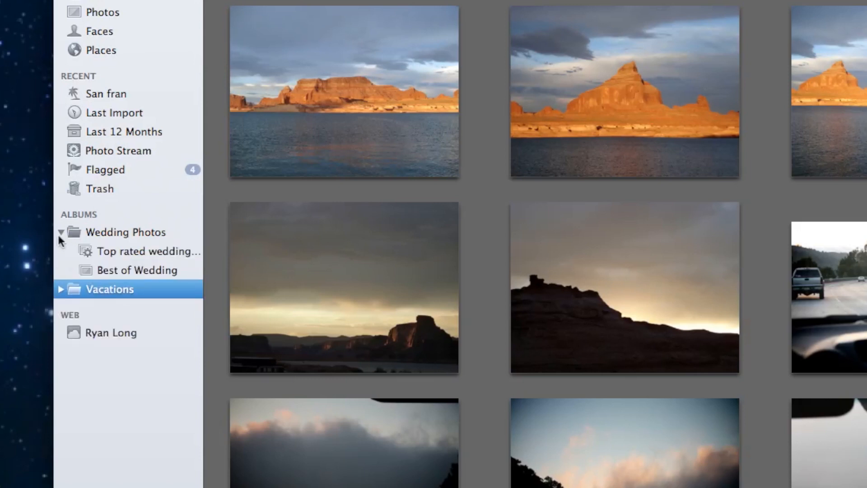
{"action": "mouse_move", "coordinate": [109, 278]}
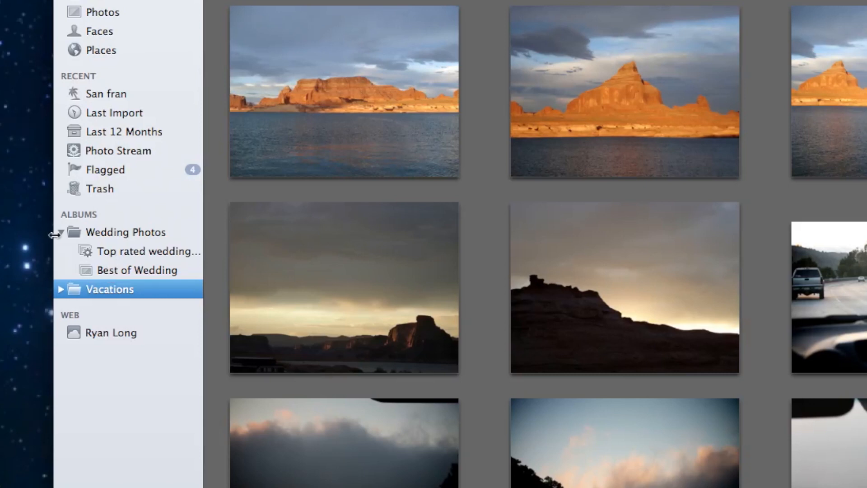
{"action": "left_click", "coordinate": [61, 232]}
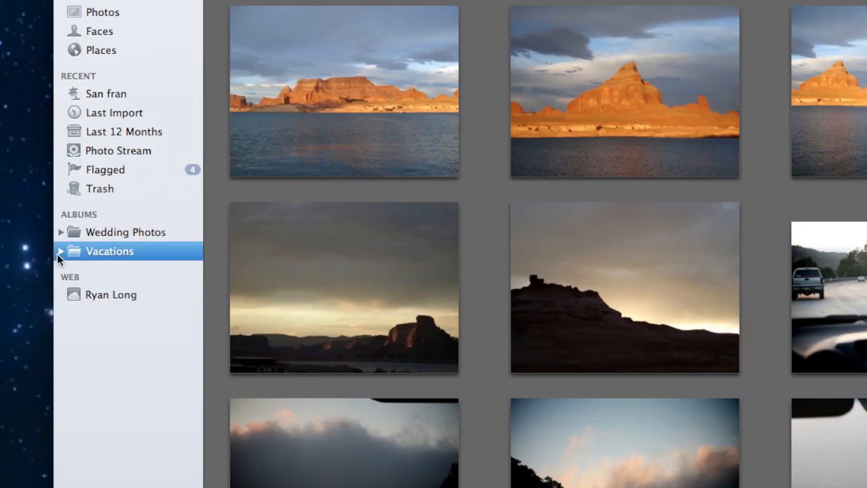
{"action": "left_click", "coordinate": [60, 252]}
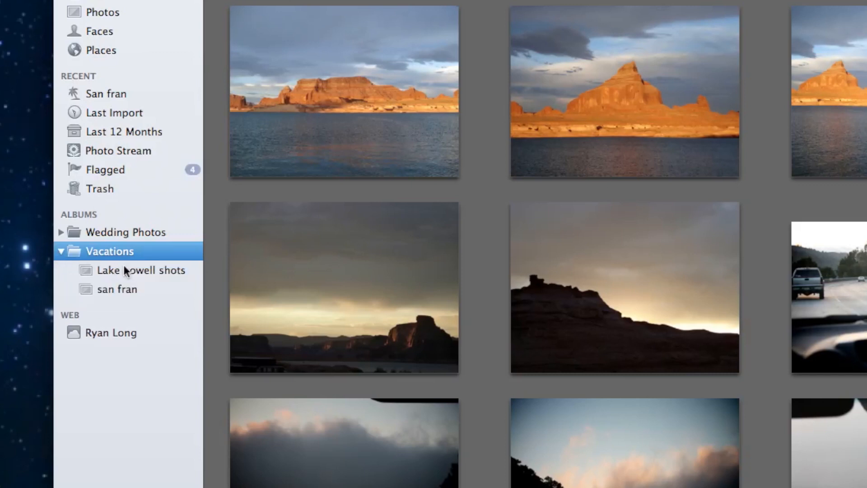
{"action": "mouse_move", "coordinate": [161, 286]}
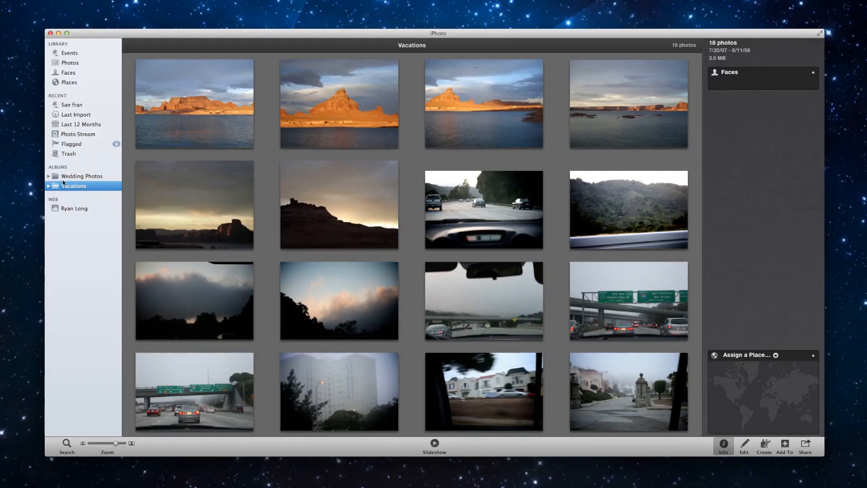
Step: Remove the flowers photo from the Best of Wedding album and return to the events overview
{"action": "left_click", "coordinate": [49, 176]}
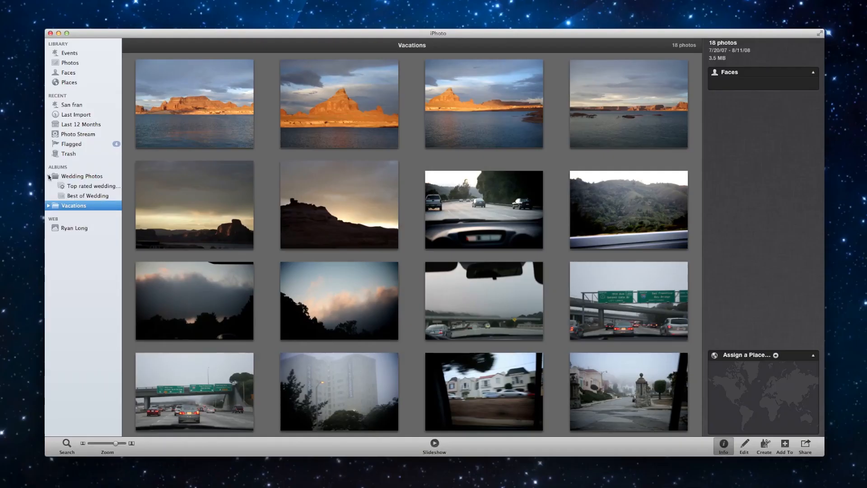
{"action": "left_click", "coordinate": [49, 179]}
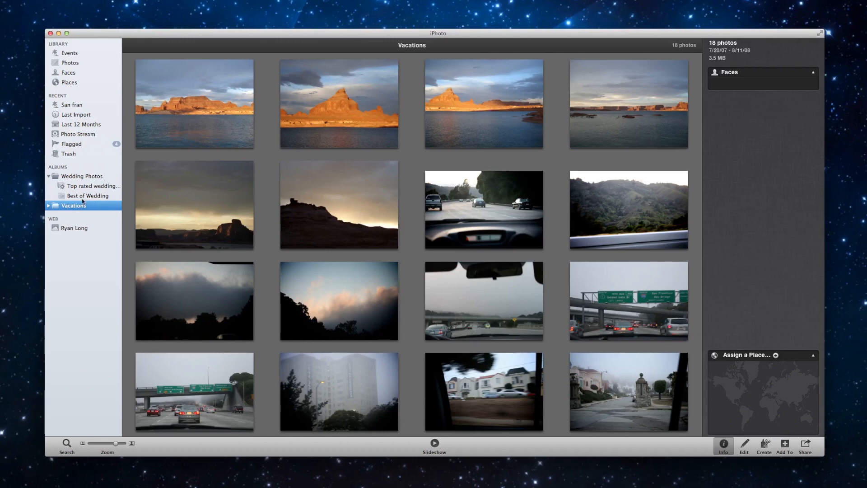
{"action": "left_click", "coordinate": [90, 198]}
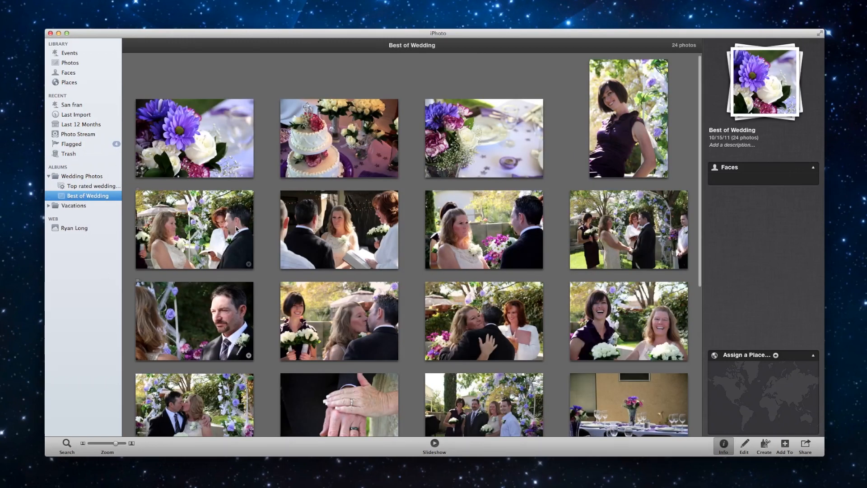
{"action": "left_click", "coordinate": [194, 138]}
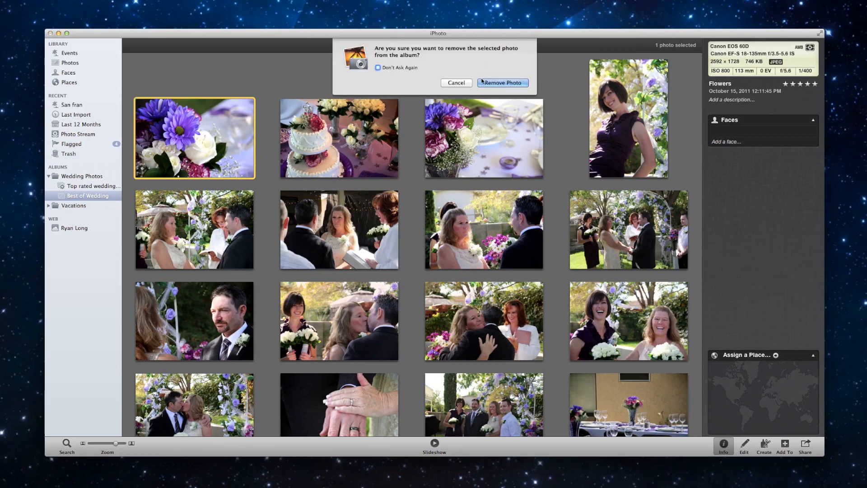
{"action": "left_click", "coordinate": [501, 83]}
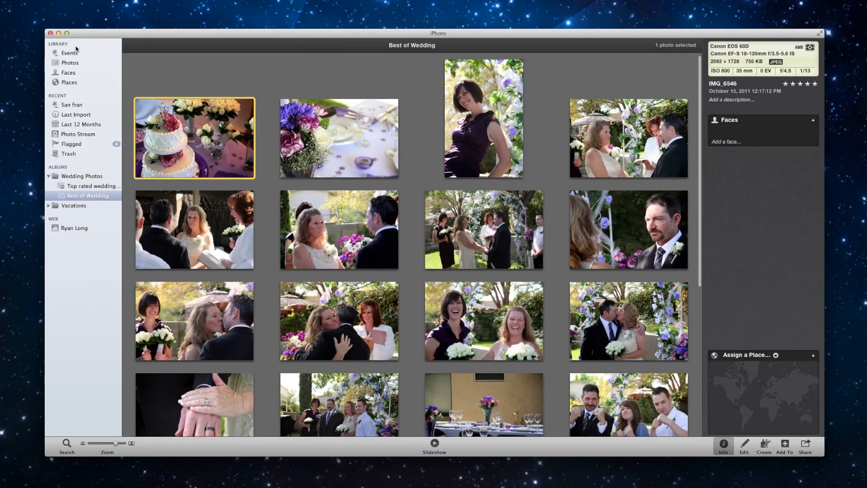
{"action": "left_click", "coordinate": [69, 52]}
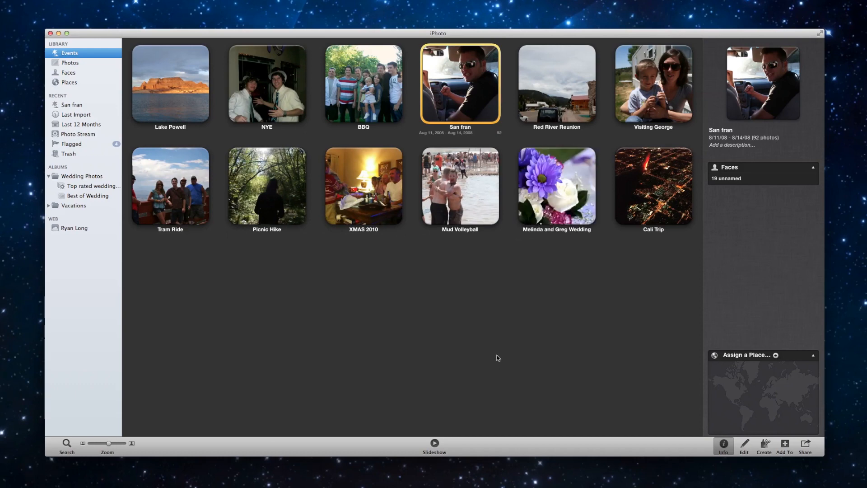
Step: Delete the woman-in-purple photo from the Melinda and Greg Wedding event, then check Best of Wedding
{"action": "double_click", "coordinate": [556, 186]}
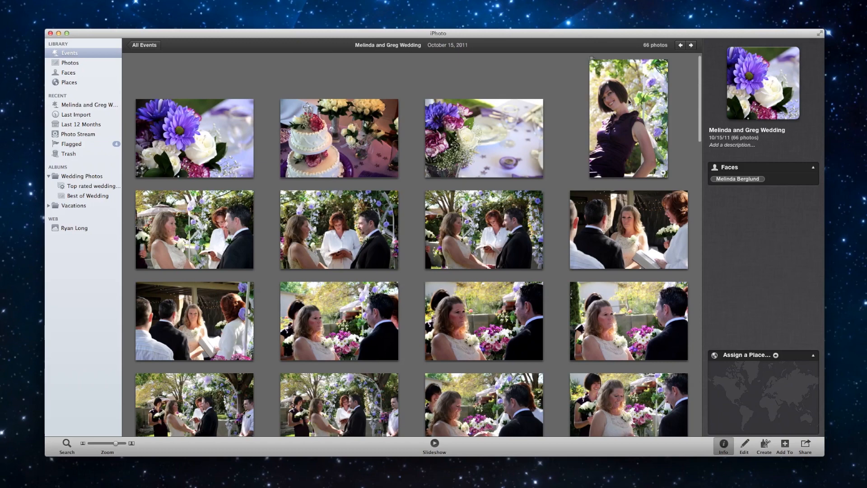
{"action": "key", "text": "Delete"}
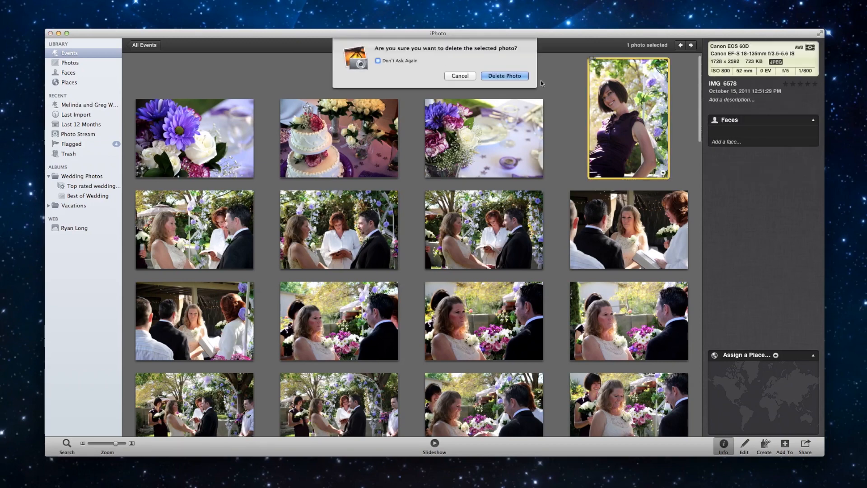
{"action": "left_click", "coordinate": [504, 76]}
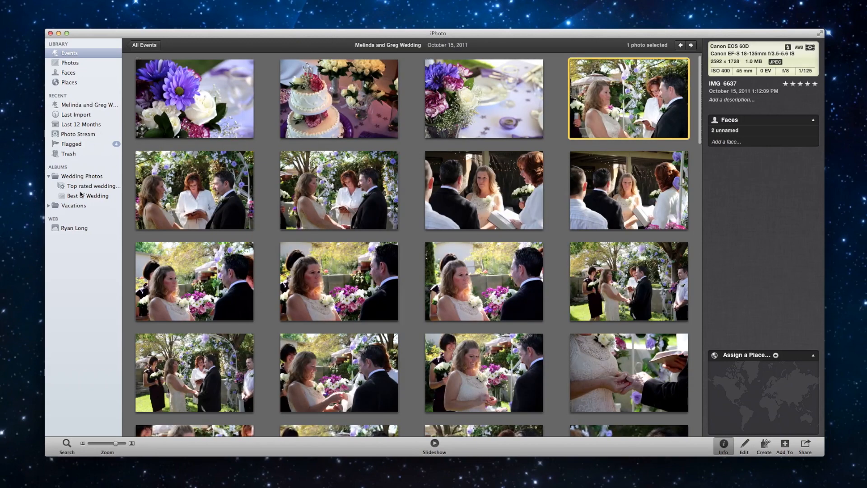
{"action": "left_click", "coordinate": [91, 195]}
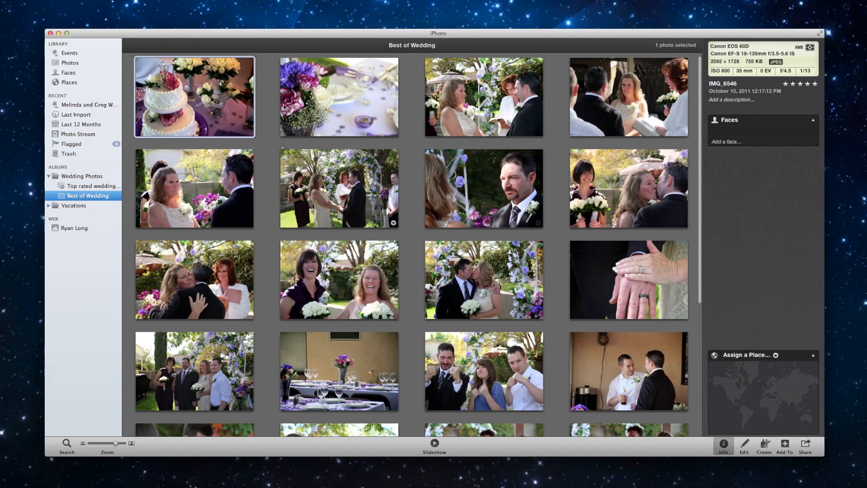
{"action": "mouse_move", "coordinate": [93, 202]}
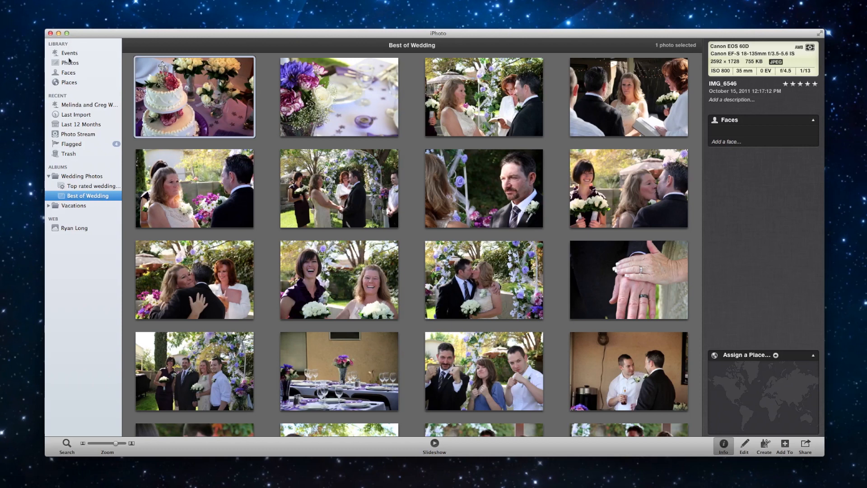
{"action": "mouse_move", "coordinate": [70, 62]}
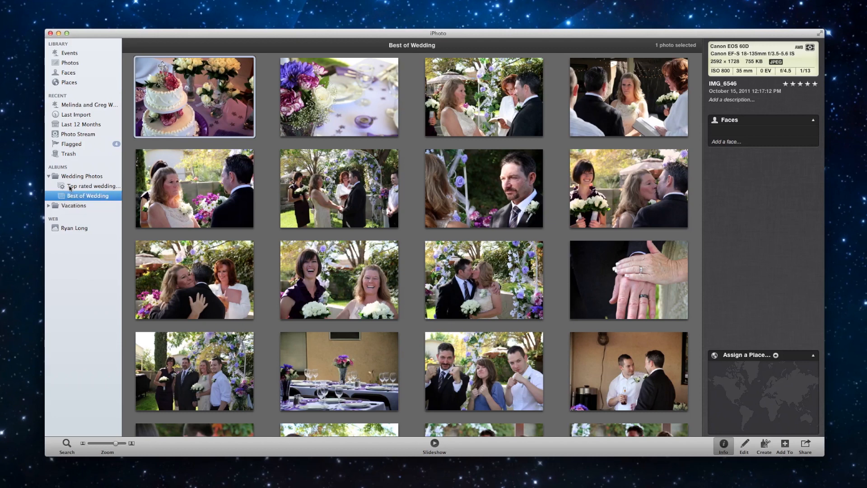
Step: Remove the vase table photo from Top rated wedding photos, leaving 11 photos
{"action": "left_click", "coordinate": [93, 186]}
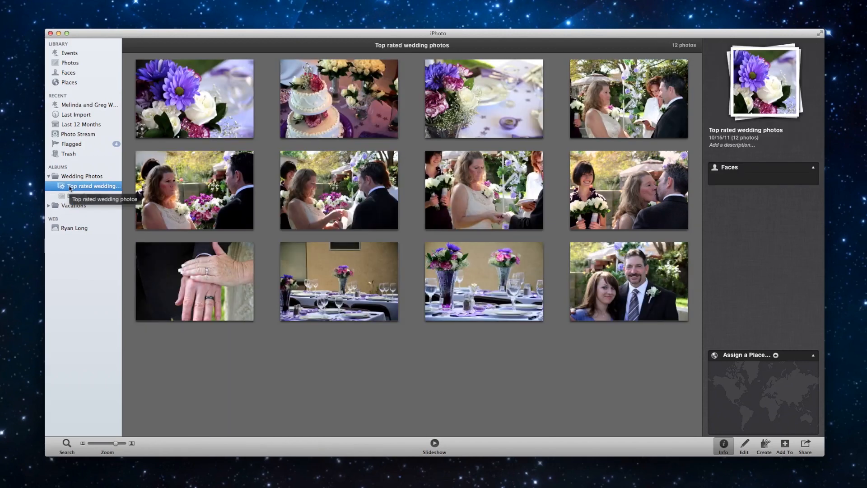
{"action": "mouse_move", "coordinate": [207, 241]}
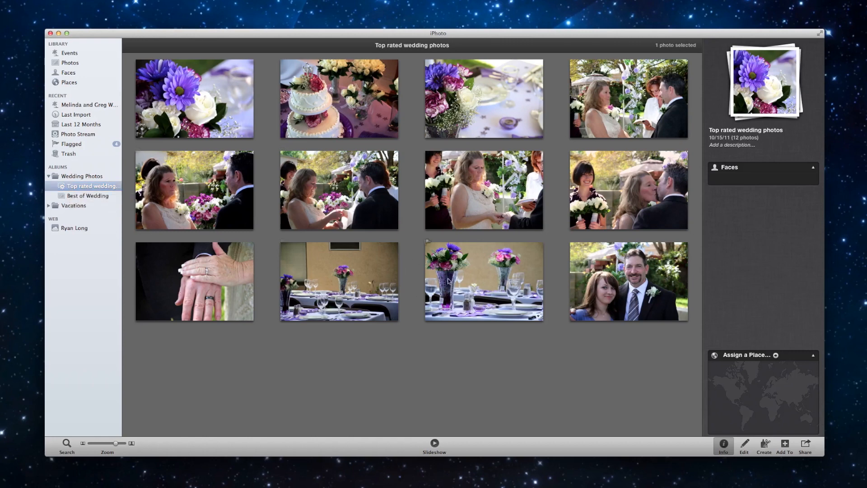
{"action": "left_click", "coordinate": [482, 281]}
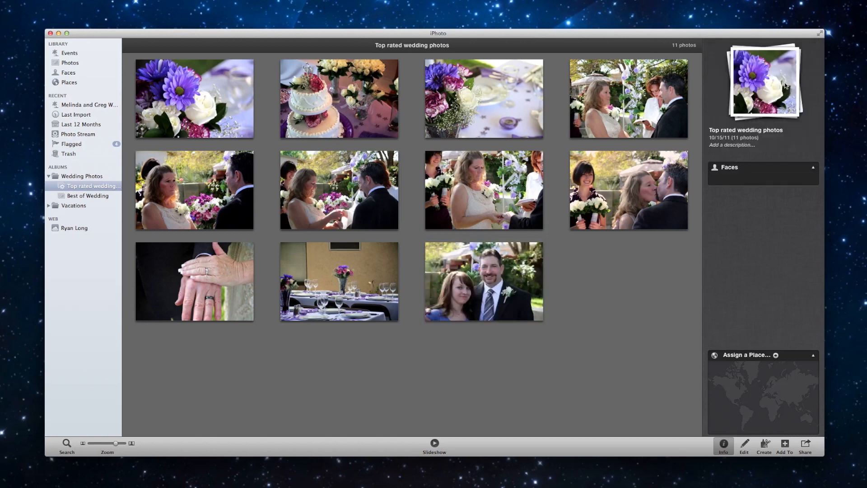
{"action": "mouse_move", "coordinate": [463, 413]}
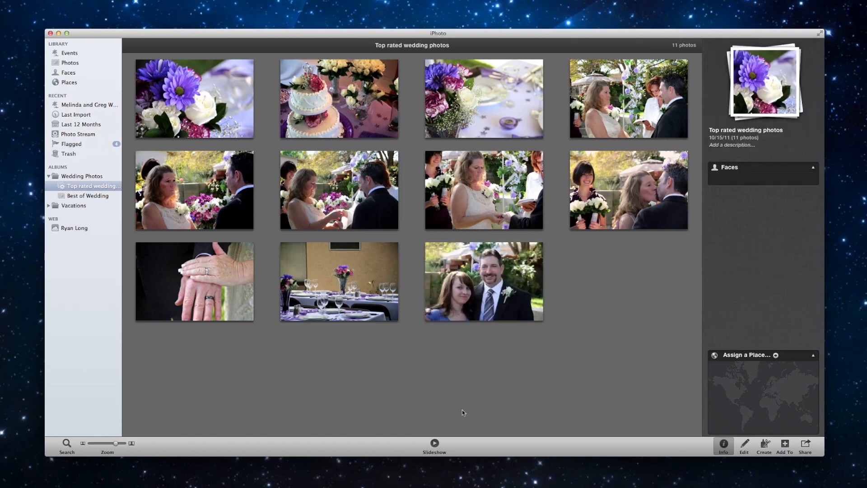